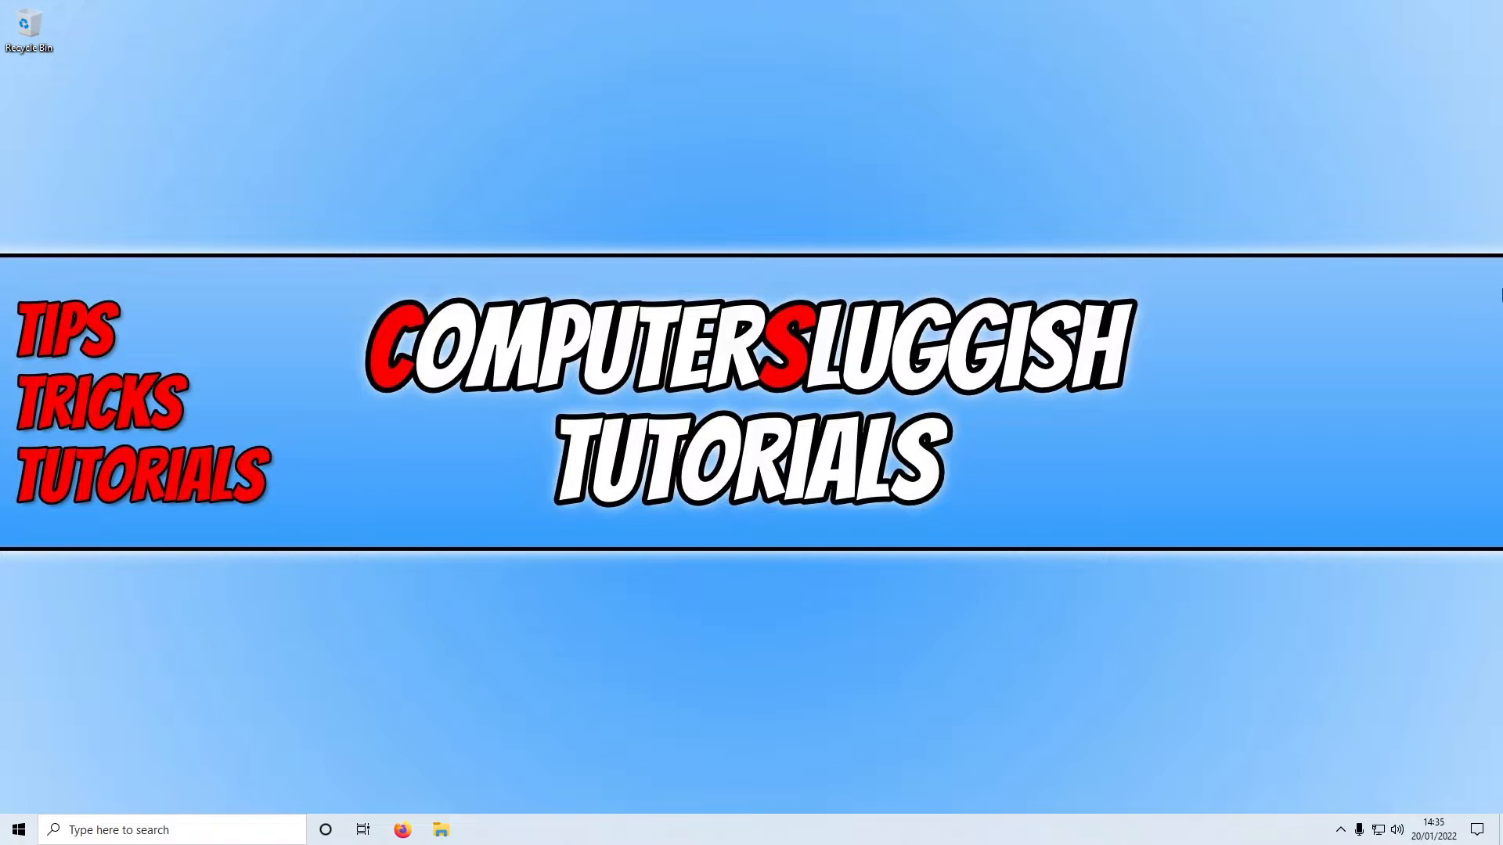
# Right-click the Start button to bring up the Win+X power-user menu.
pyautogui.rightClick(18, 829)
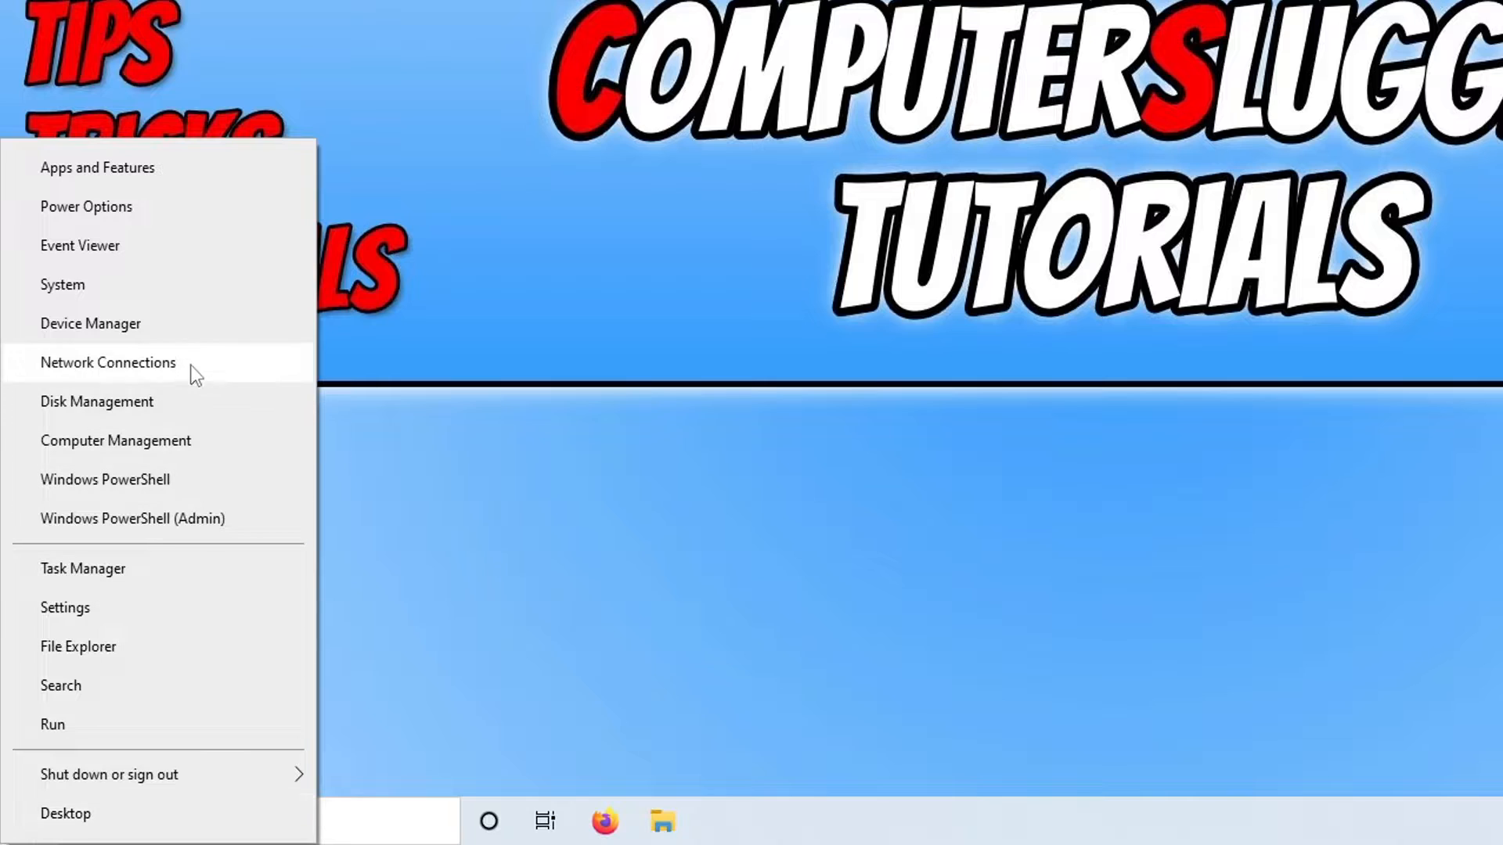
# Launch Device Manager and expand Display adapters to reveal the NVIDIA GeForce GTX 1660 SUPER.
pyautogui.click(90, 323)
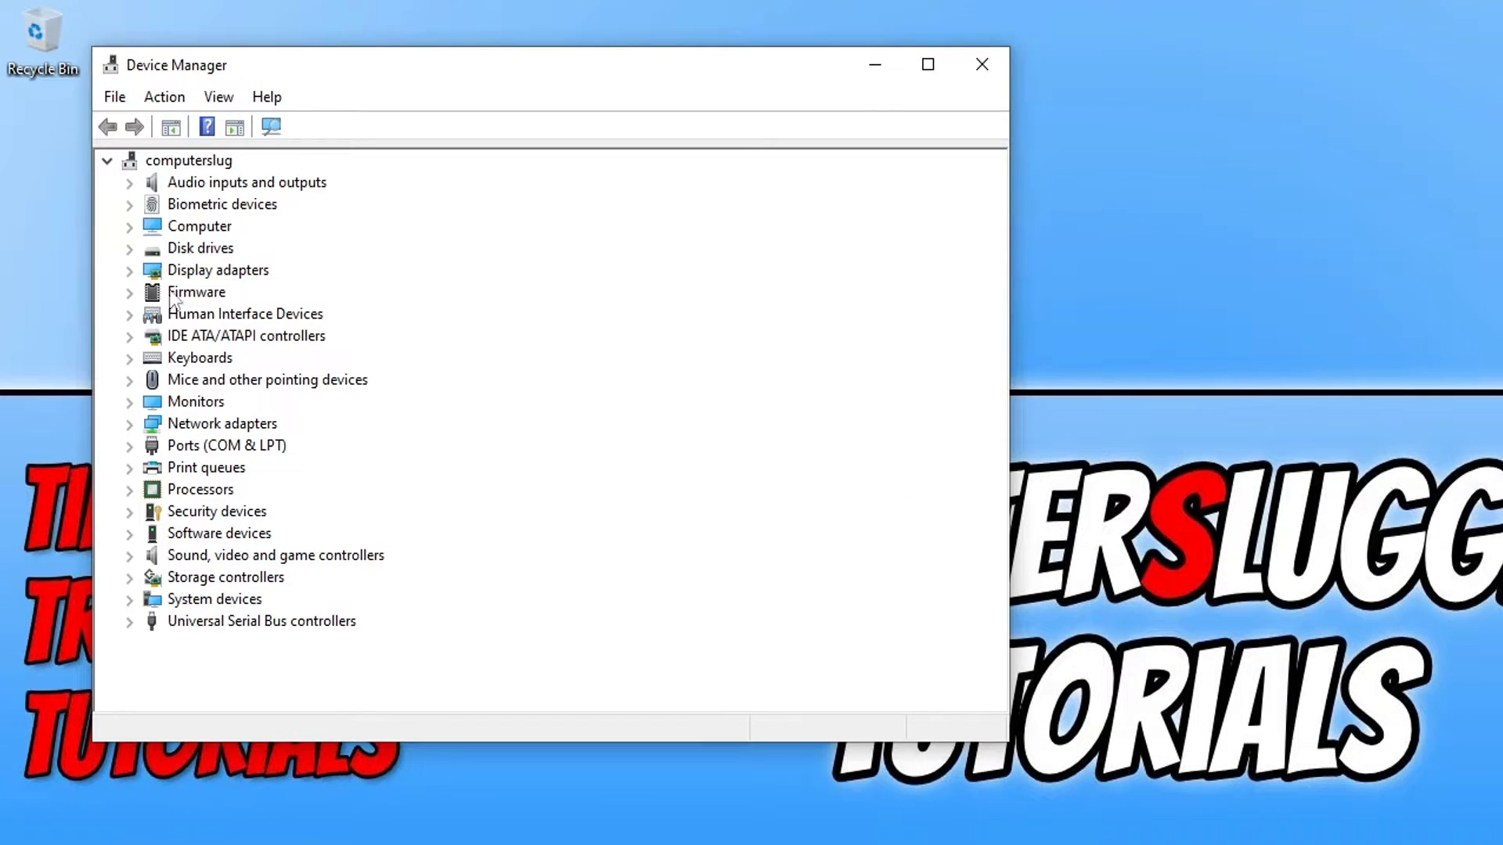
pyautogui.click(129, 269)
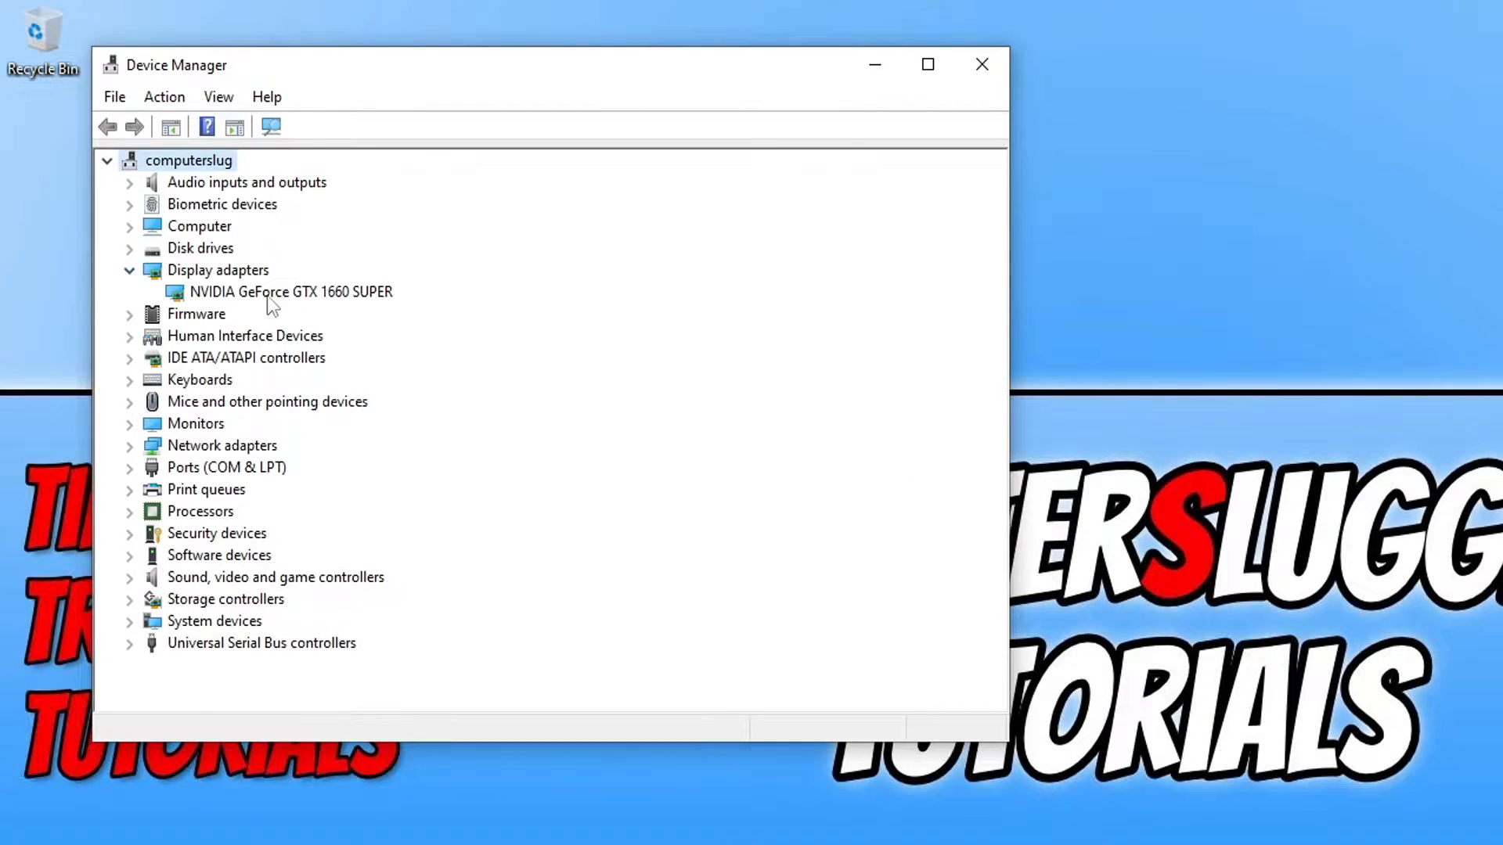
pyautogui.moveTo(401, 307)
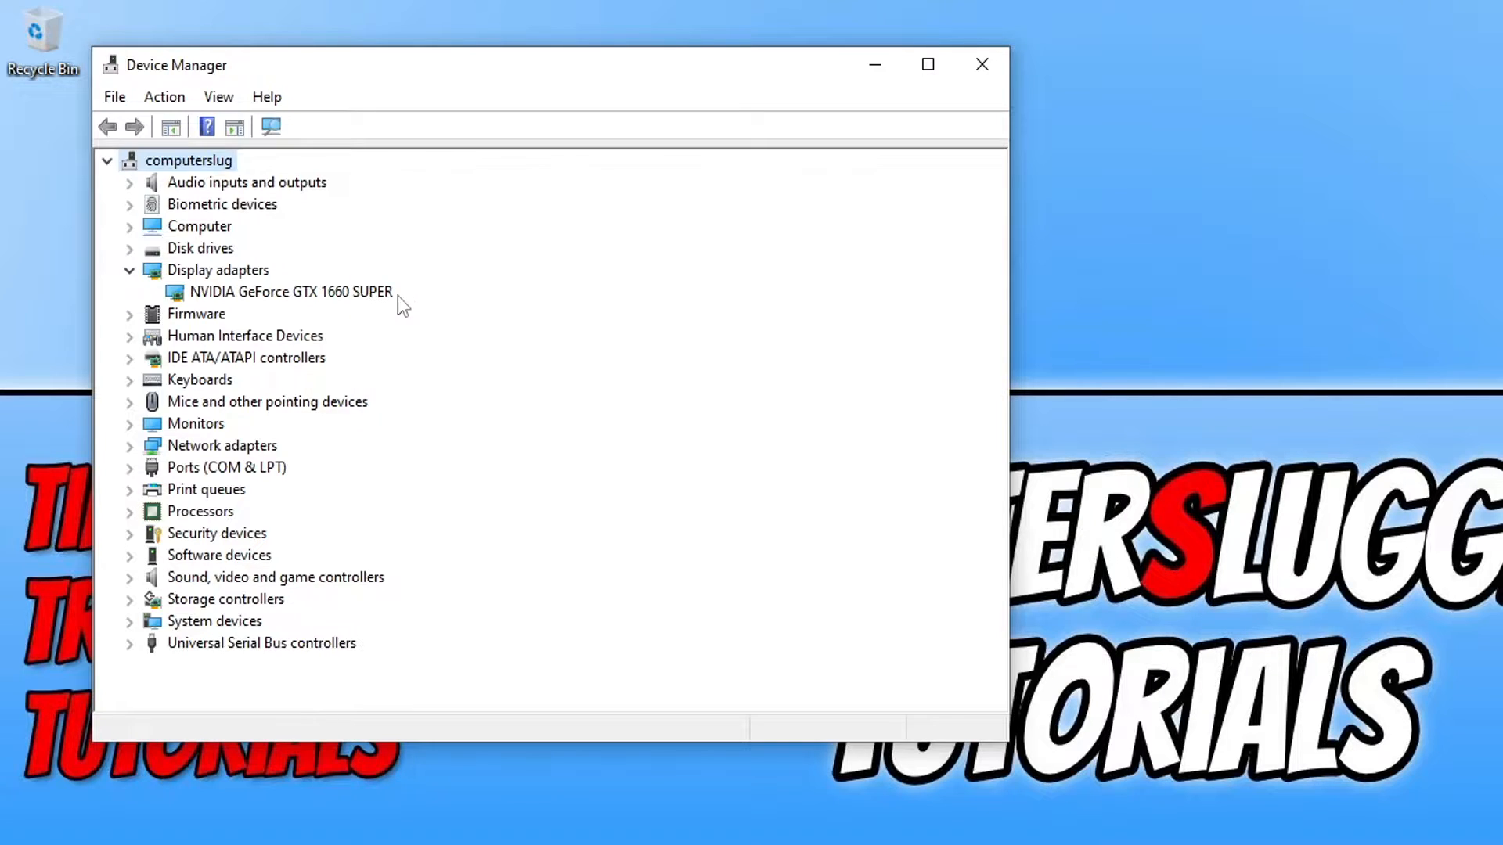
pyautogui.moveTo(238, 310)
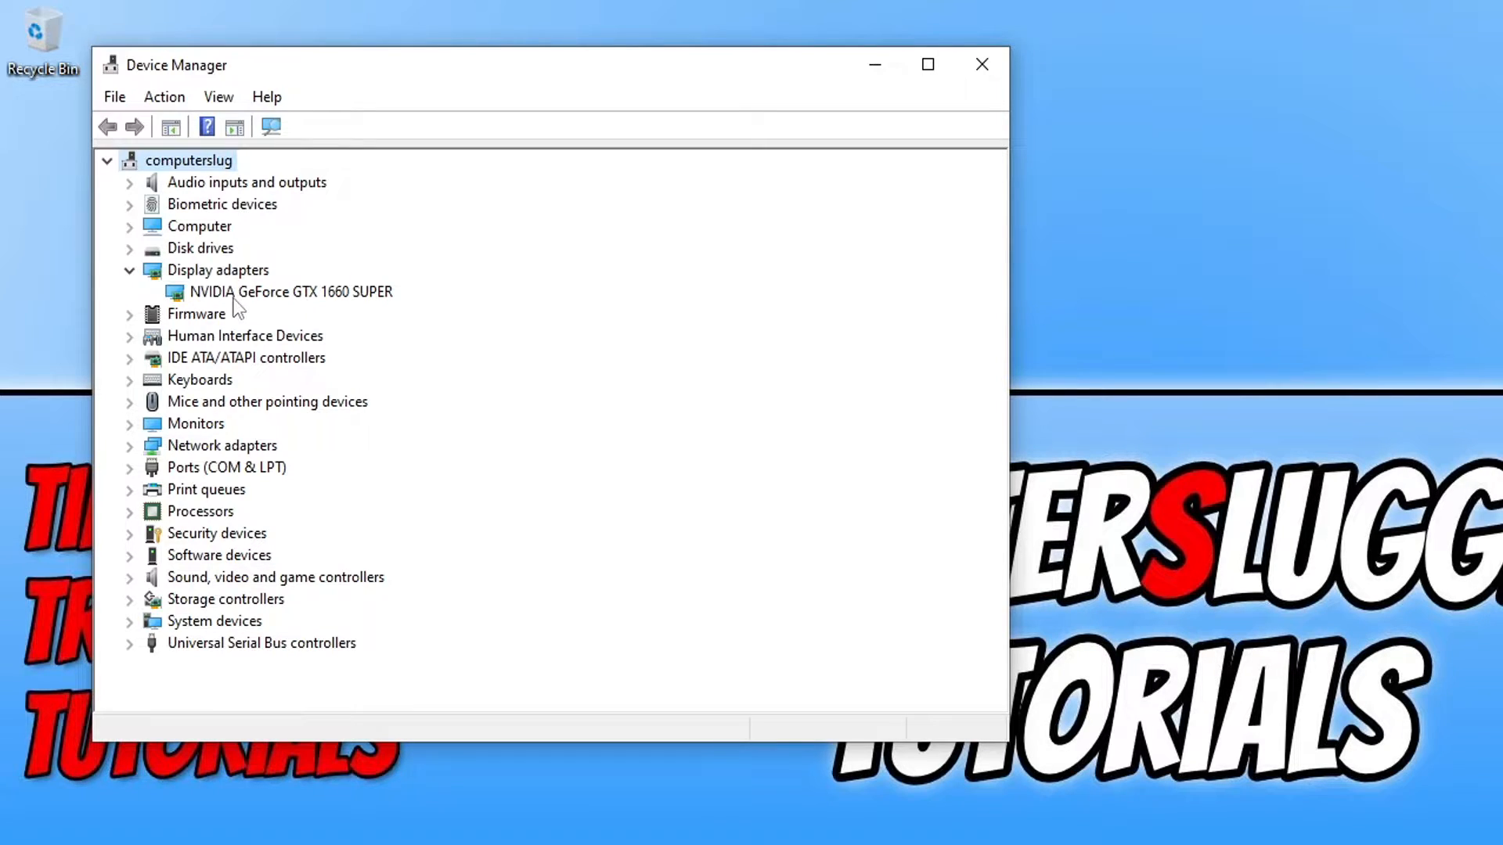
pyautogui.moveTo(427, 311)
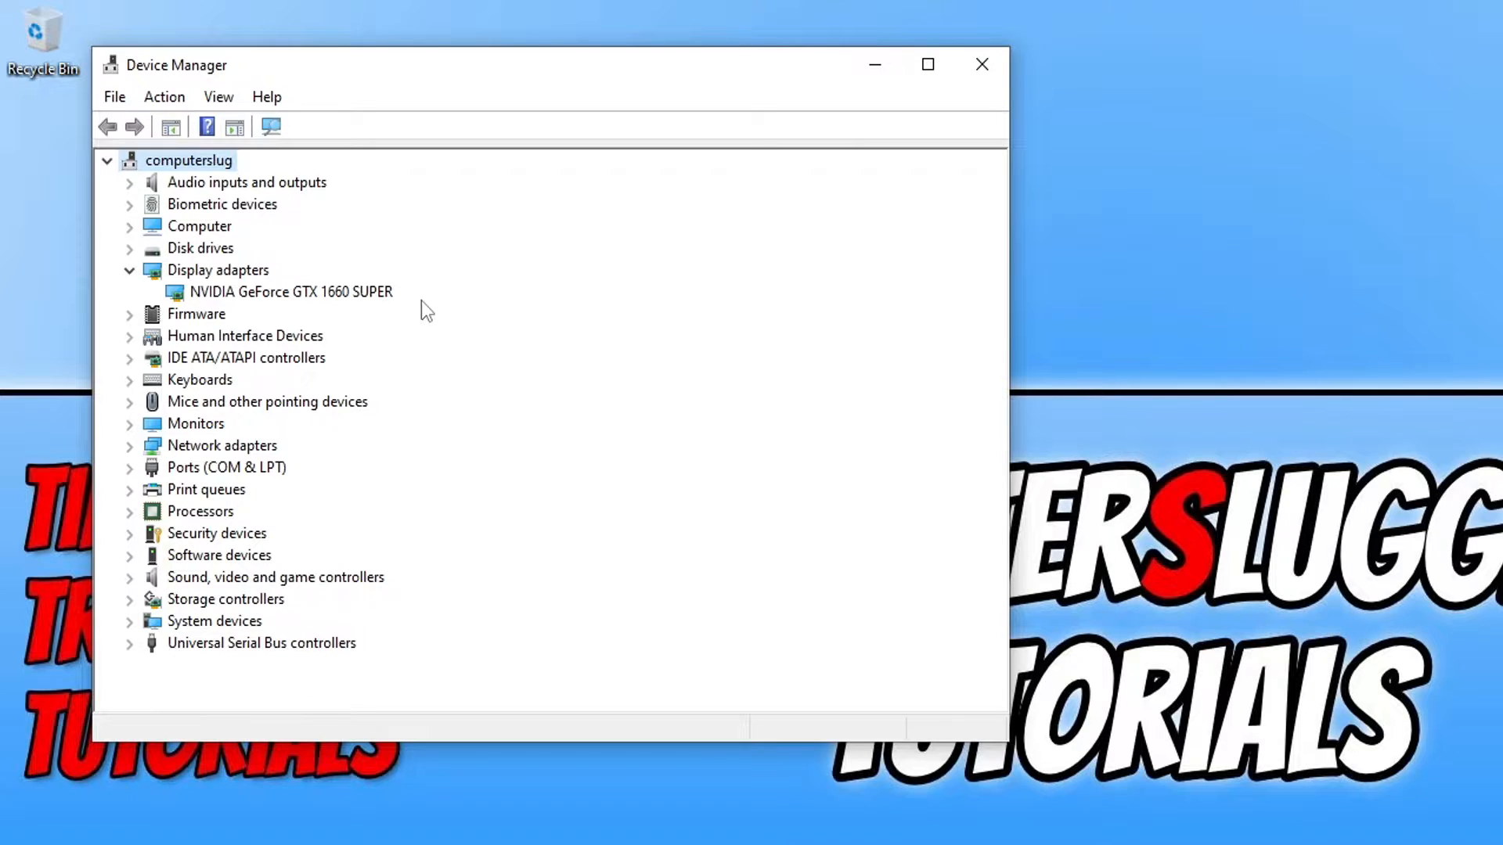
pyautogui.moveTo(328, 304)
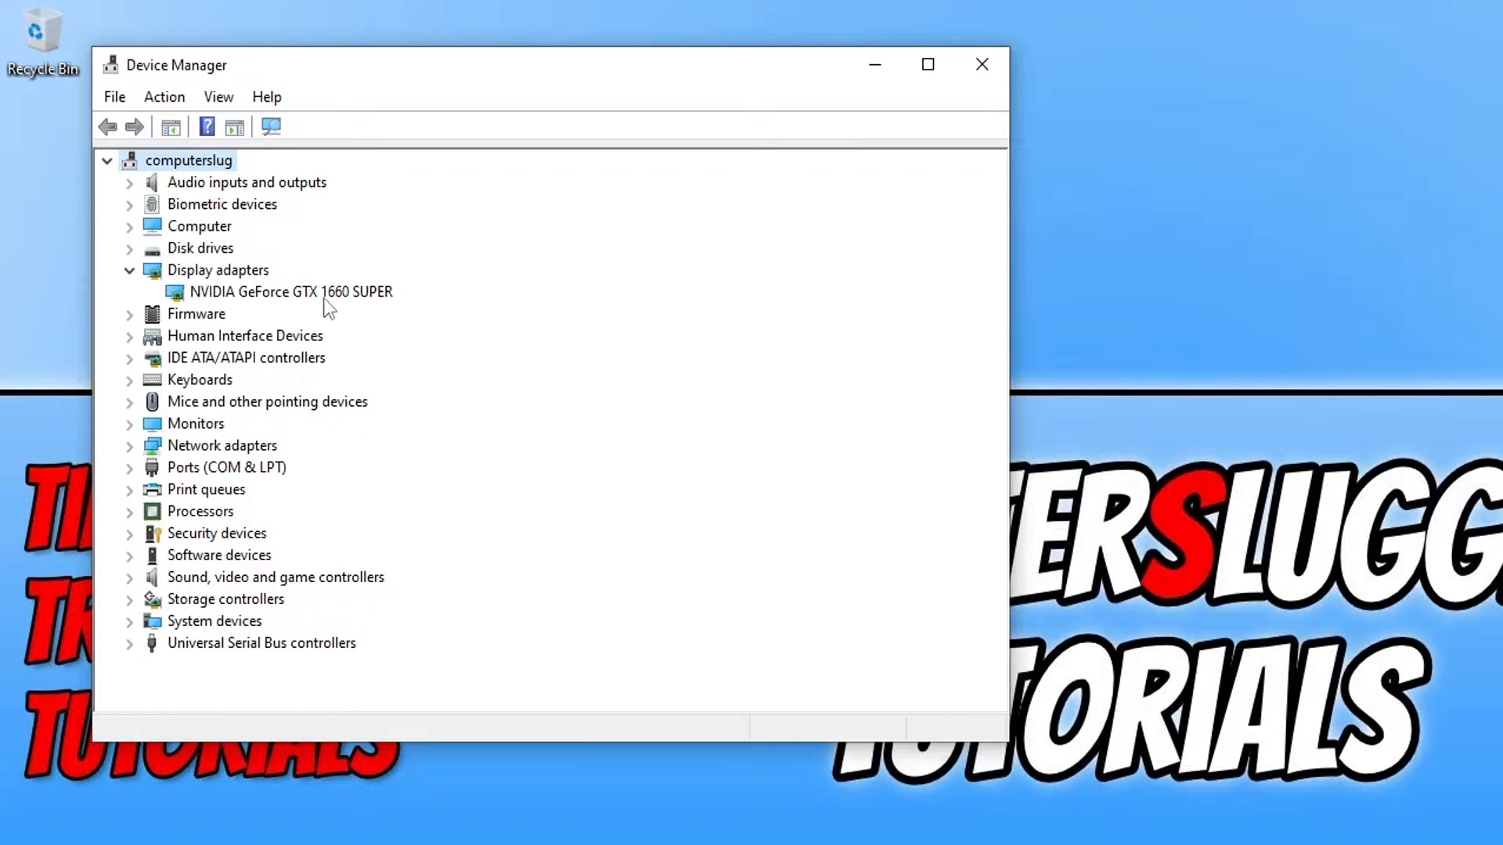
pyautogui.moveTo(431, 304)
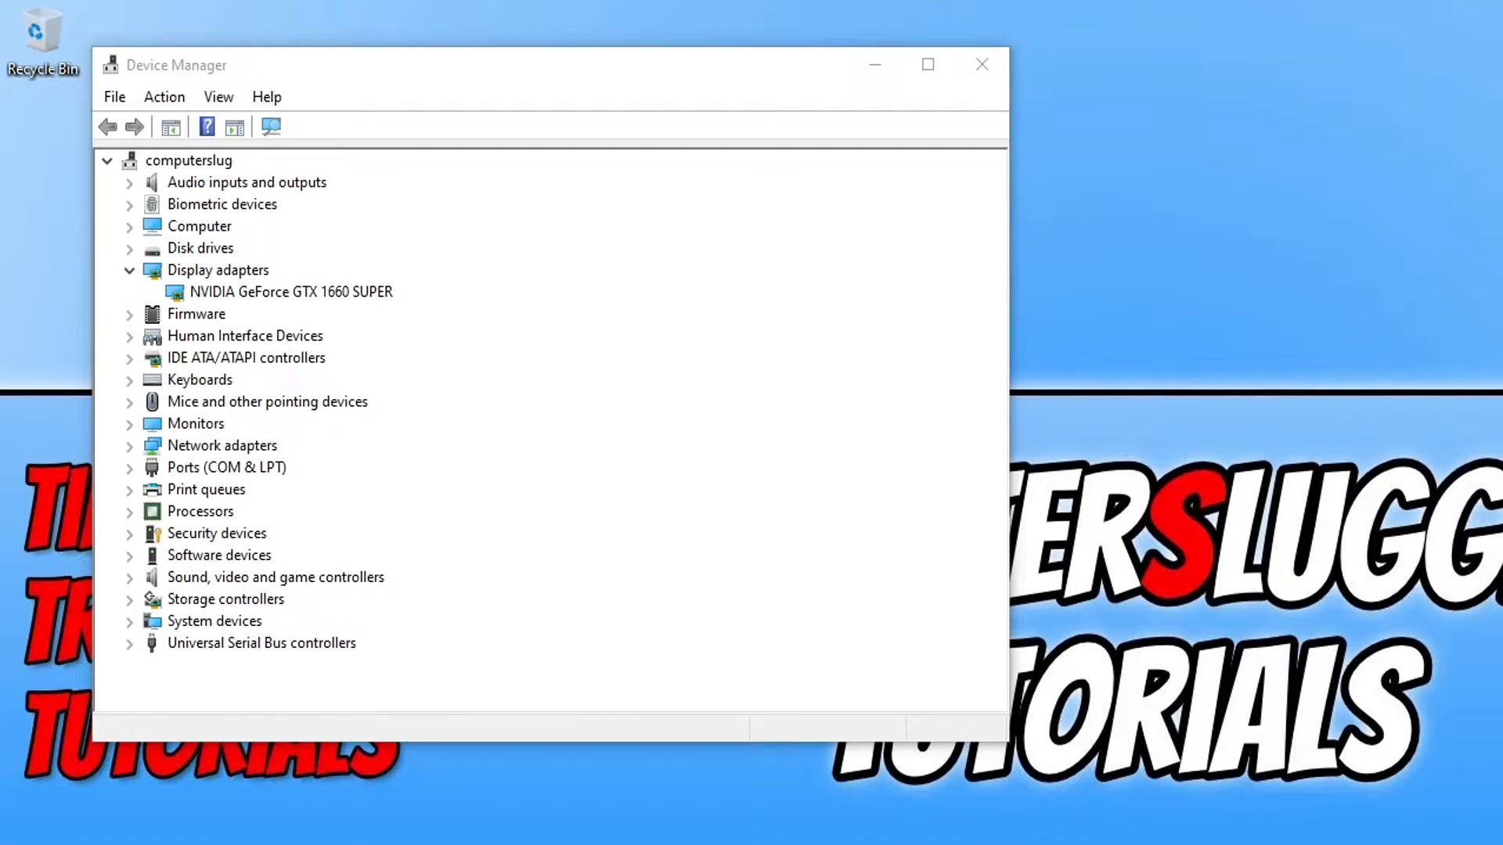
pyautogui.moveTo(1173, 22)
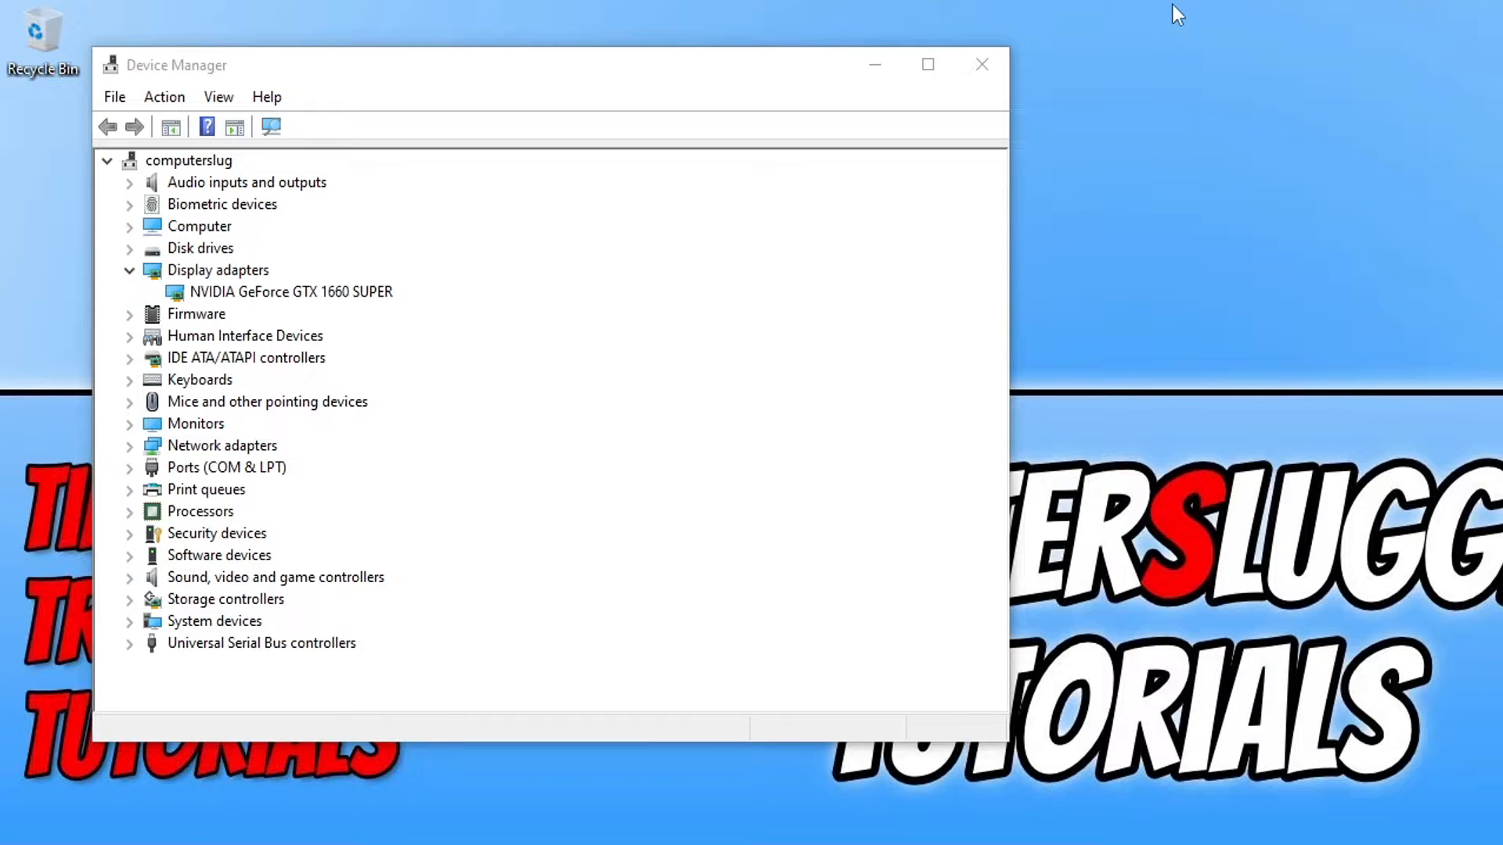
pyautogui.moveTo(1081, 8)
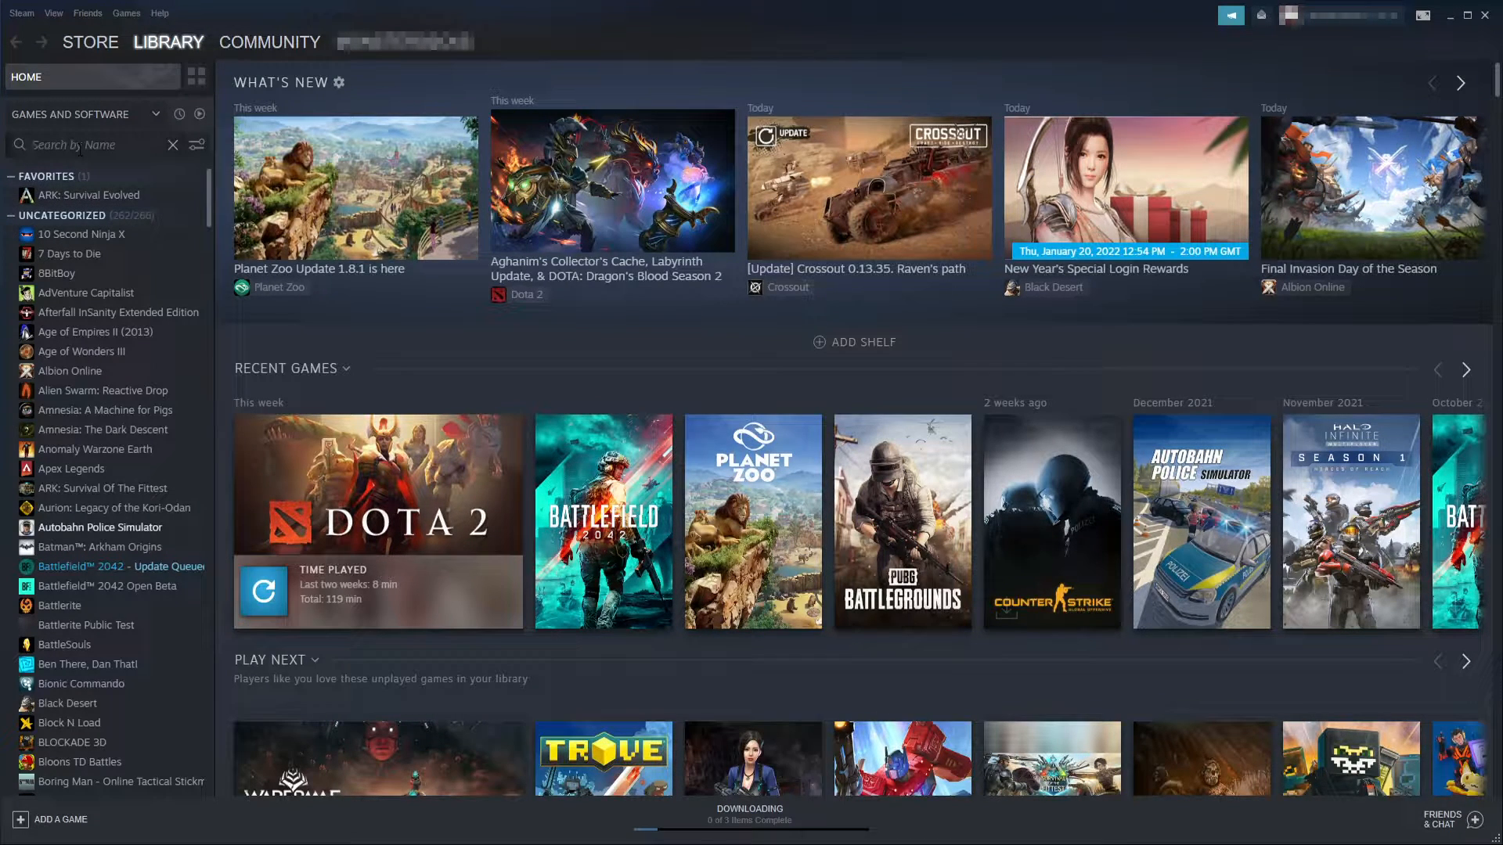
# Search the Steam library for 'pubg' and browse PUBG: BATTLEGROUNDS' local files.
pyautogui.write('pubg')
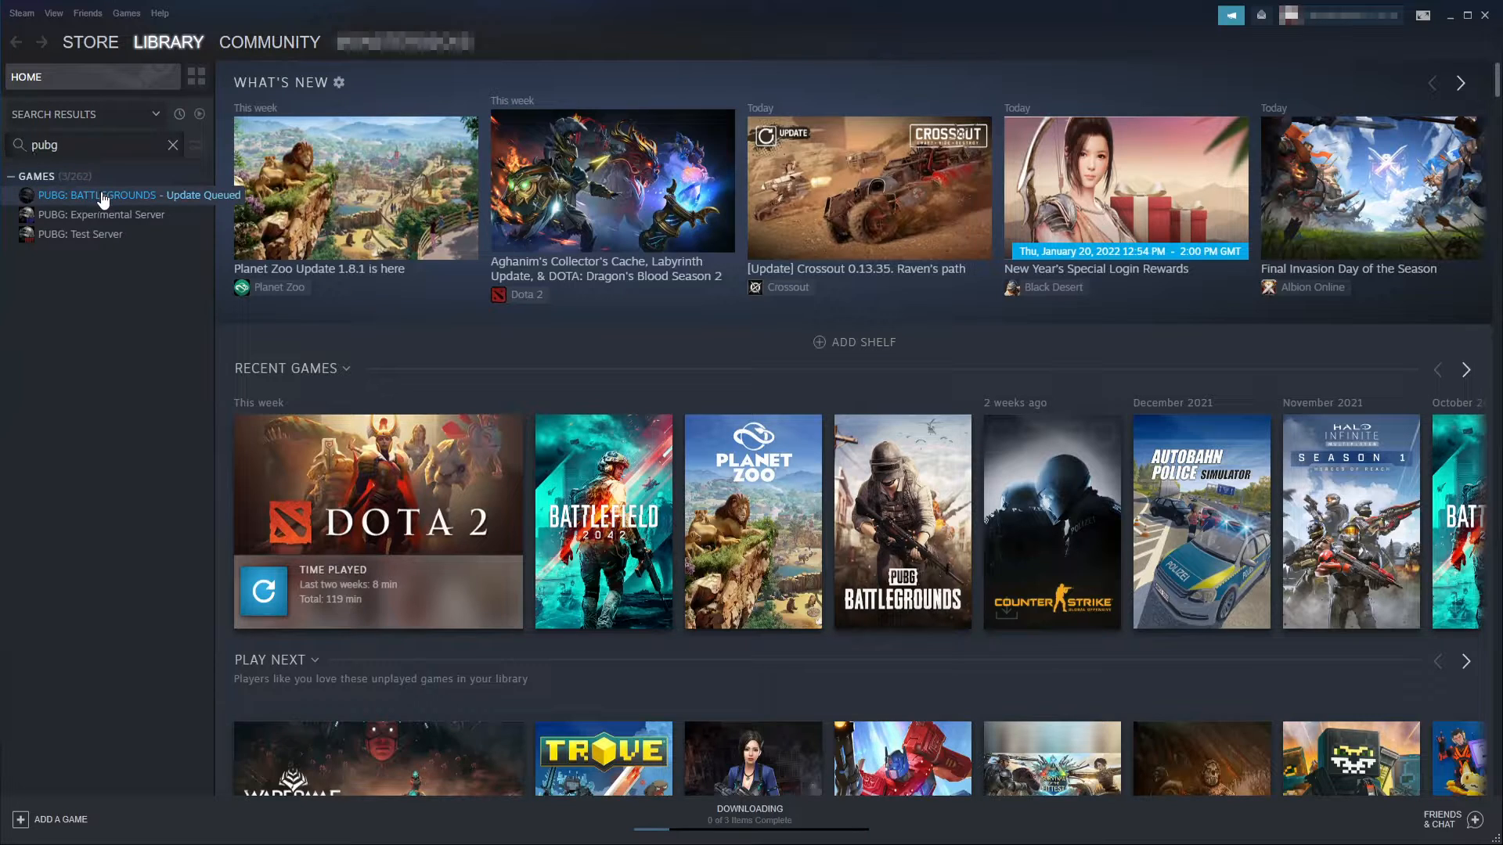
pyautogui.rightClick(95, 195)
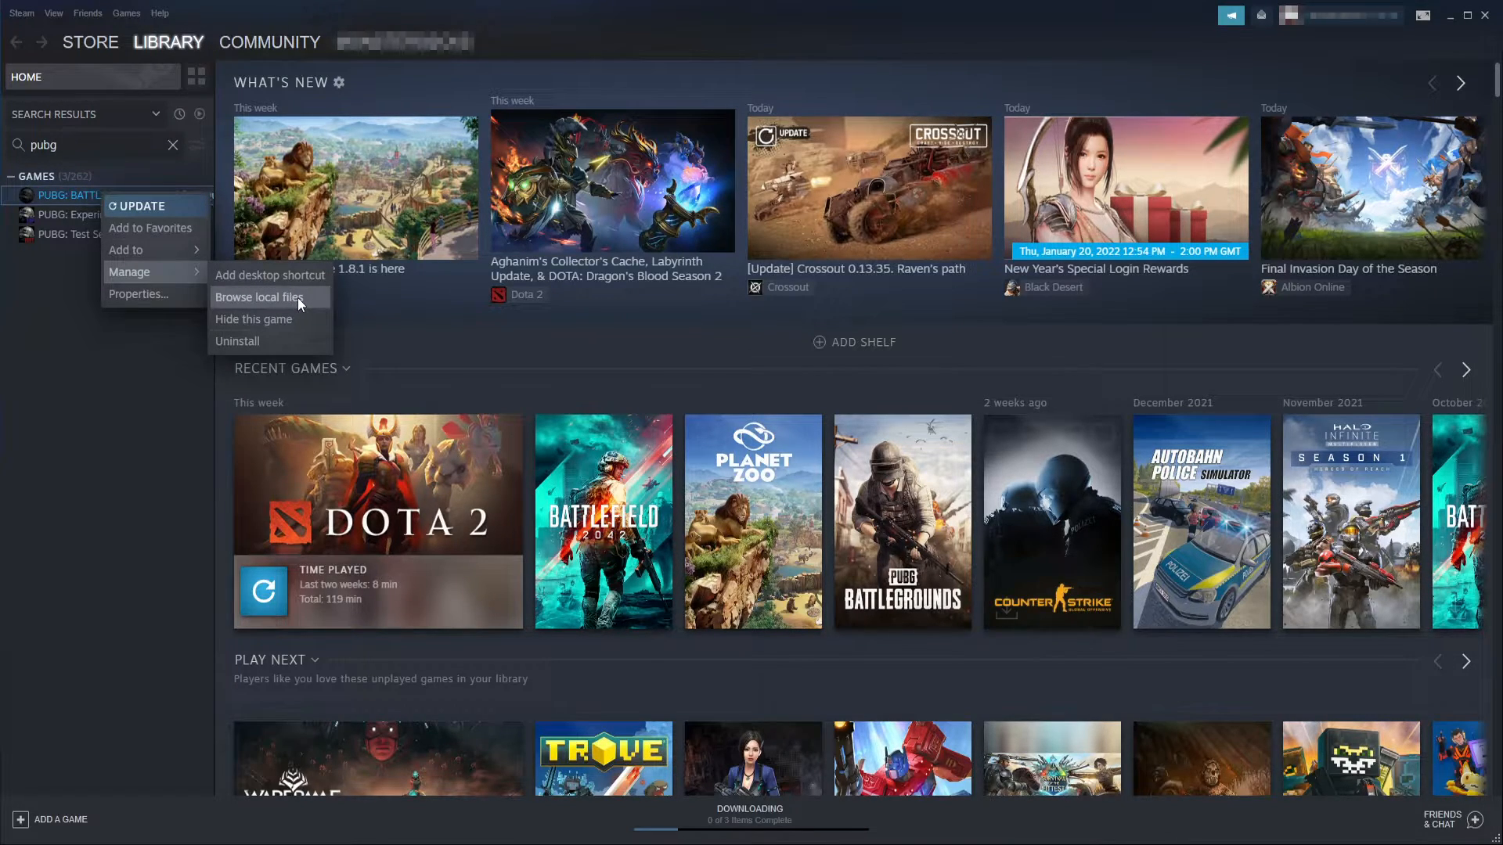
pyautogui.click(257, 298)
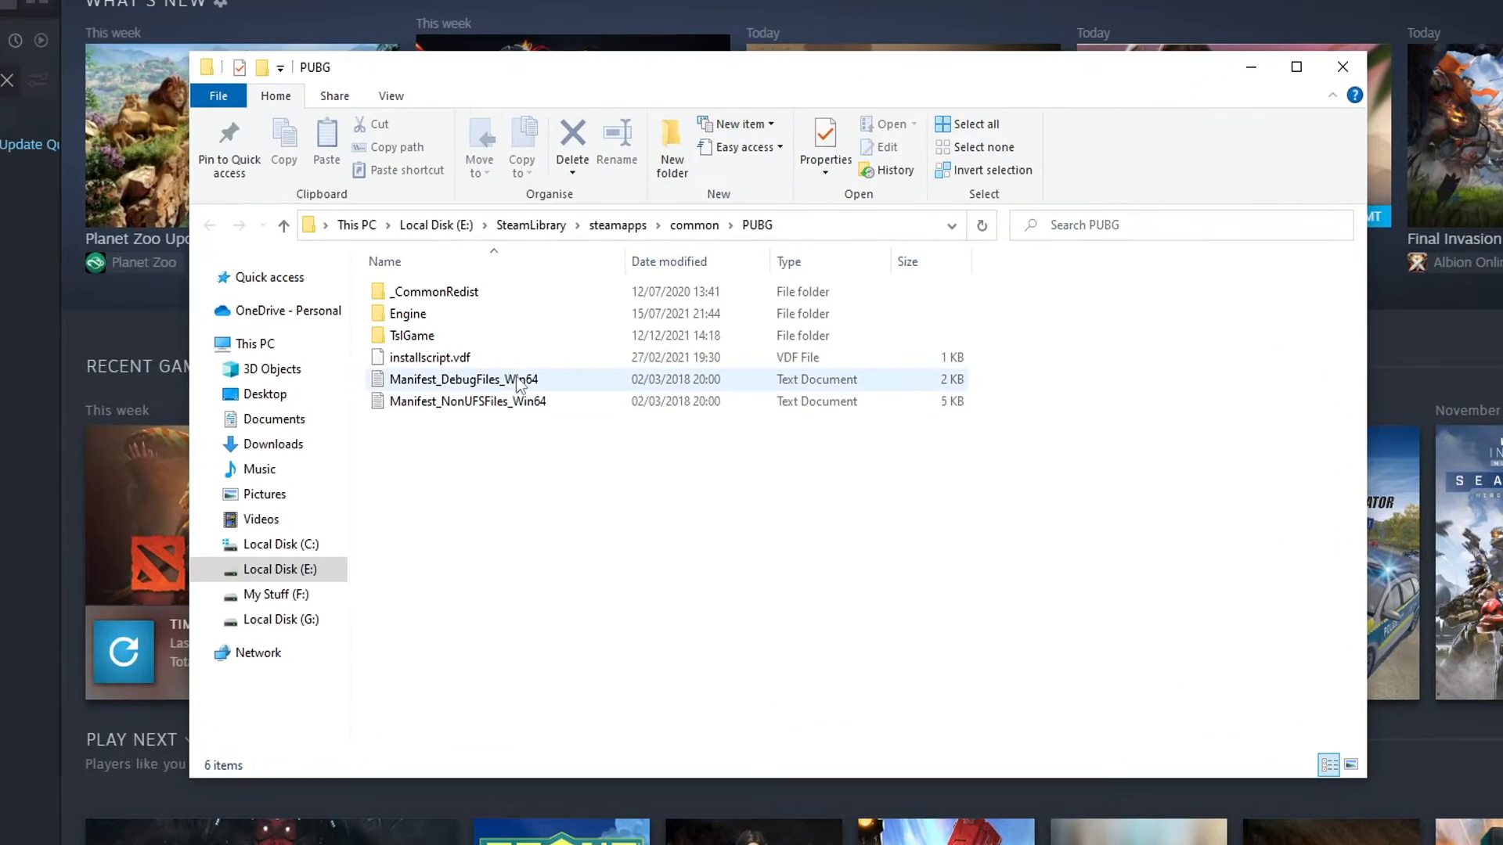
# Go into TslGame\Binaries\Win64 and bring up the TslGame application's context menu.
pyautogui.doubleClick(413, 336)
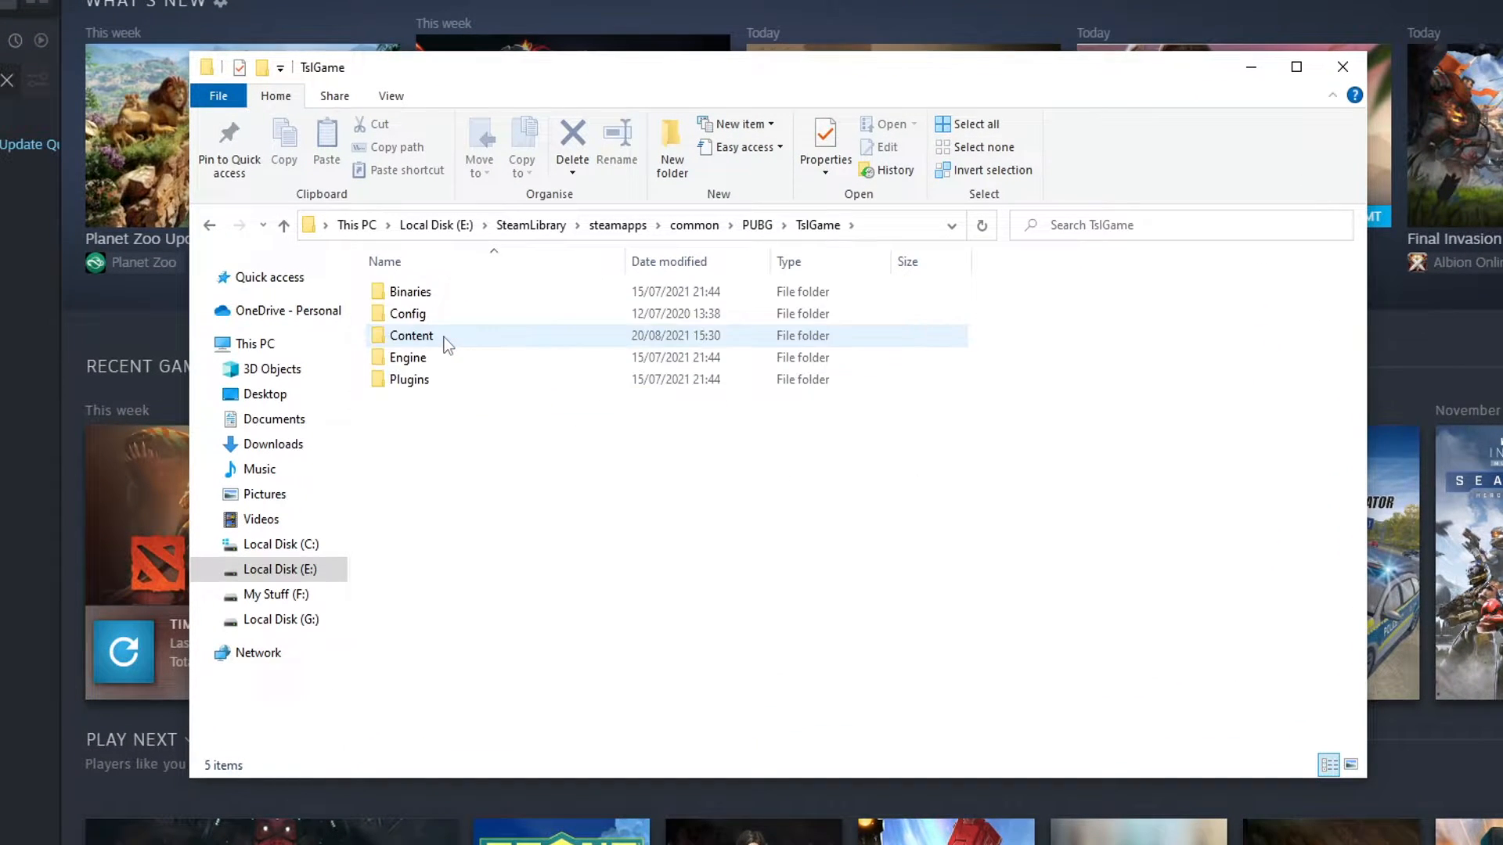
pyautogui.doubleClick(410, 291)
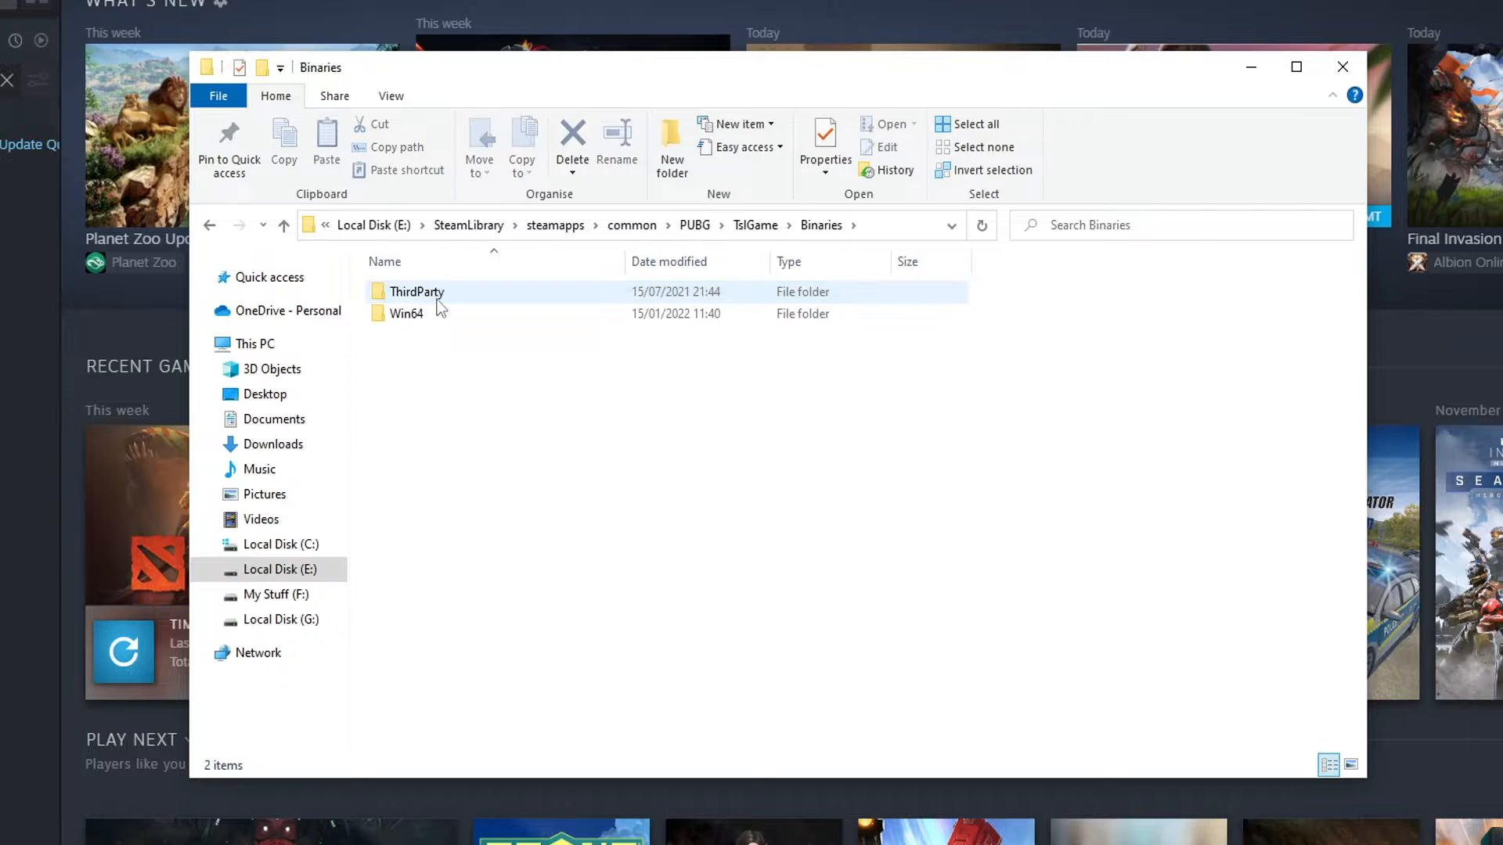
pyautogui.doubleClick(405, 313)
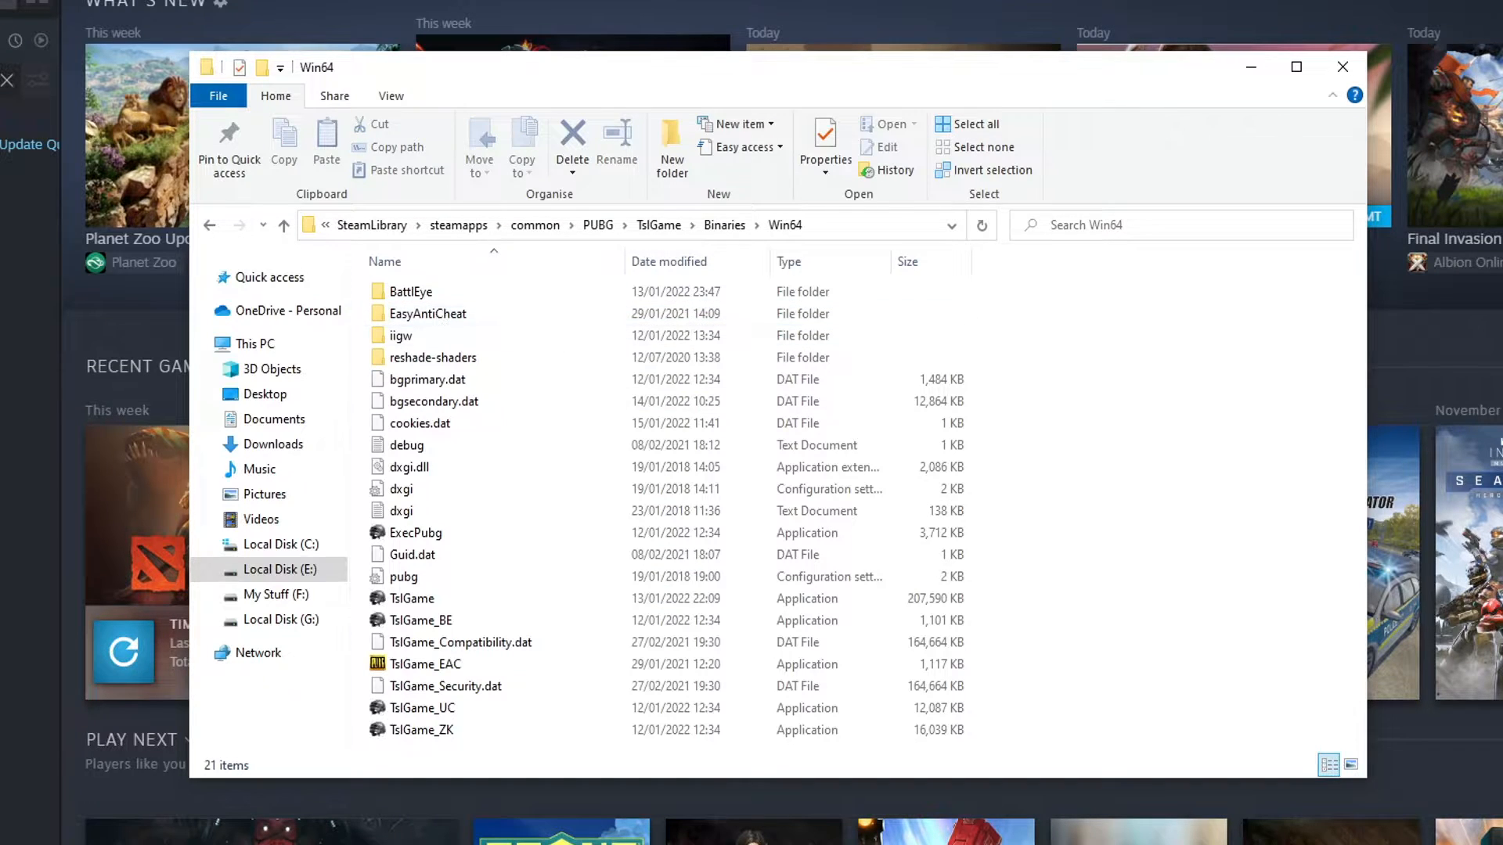
pyautogui.click(412, 554)
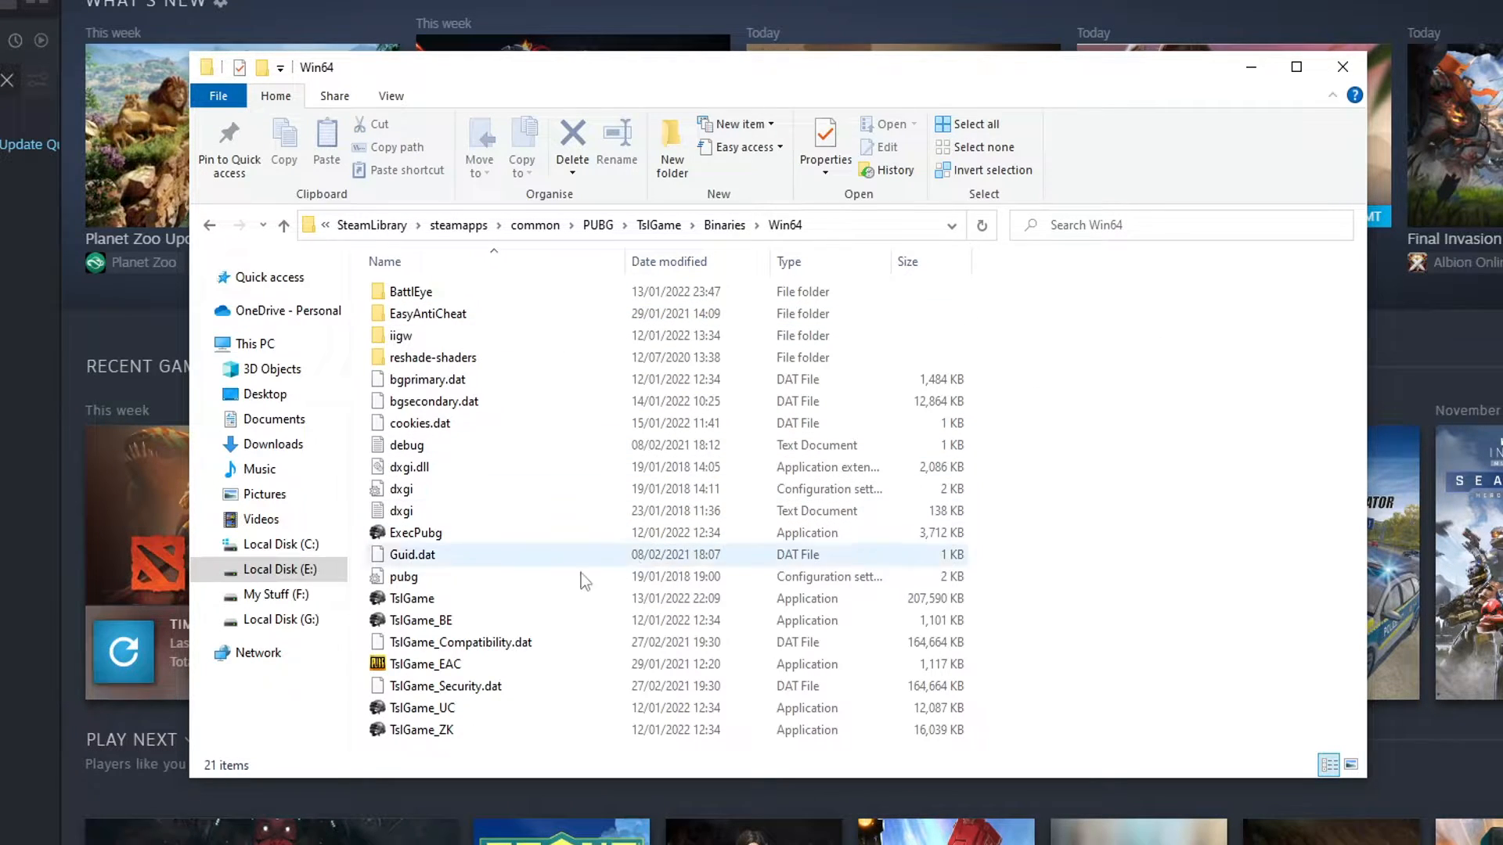
pyautogui.rightClick(413, 598)
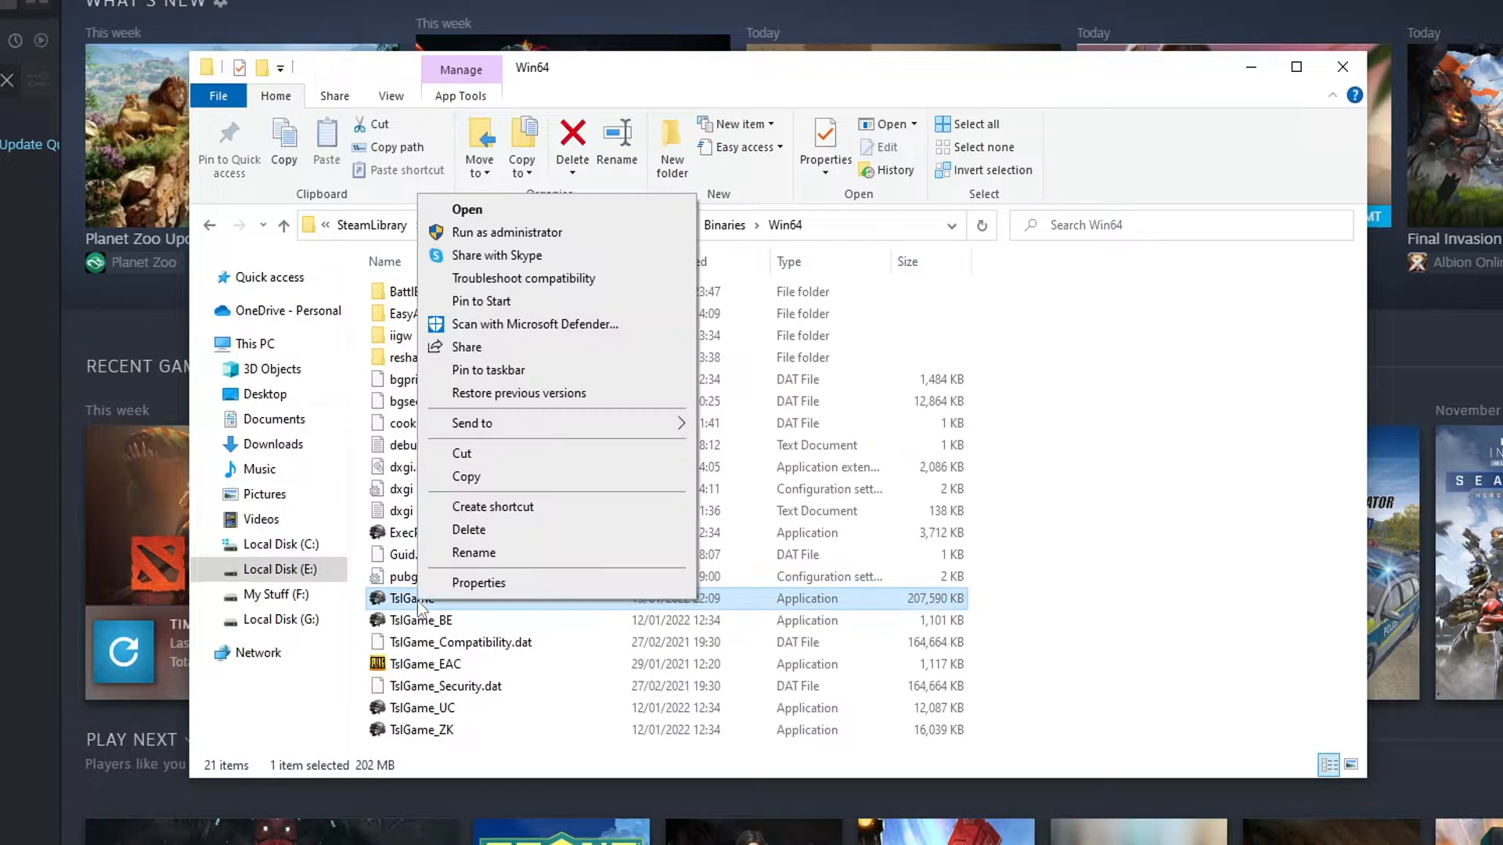
# Confirm TslGame's Compatibility properties have Run as administrator ticked, then close with OK.
pyautogui.click(478, 582)
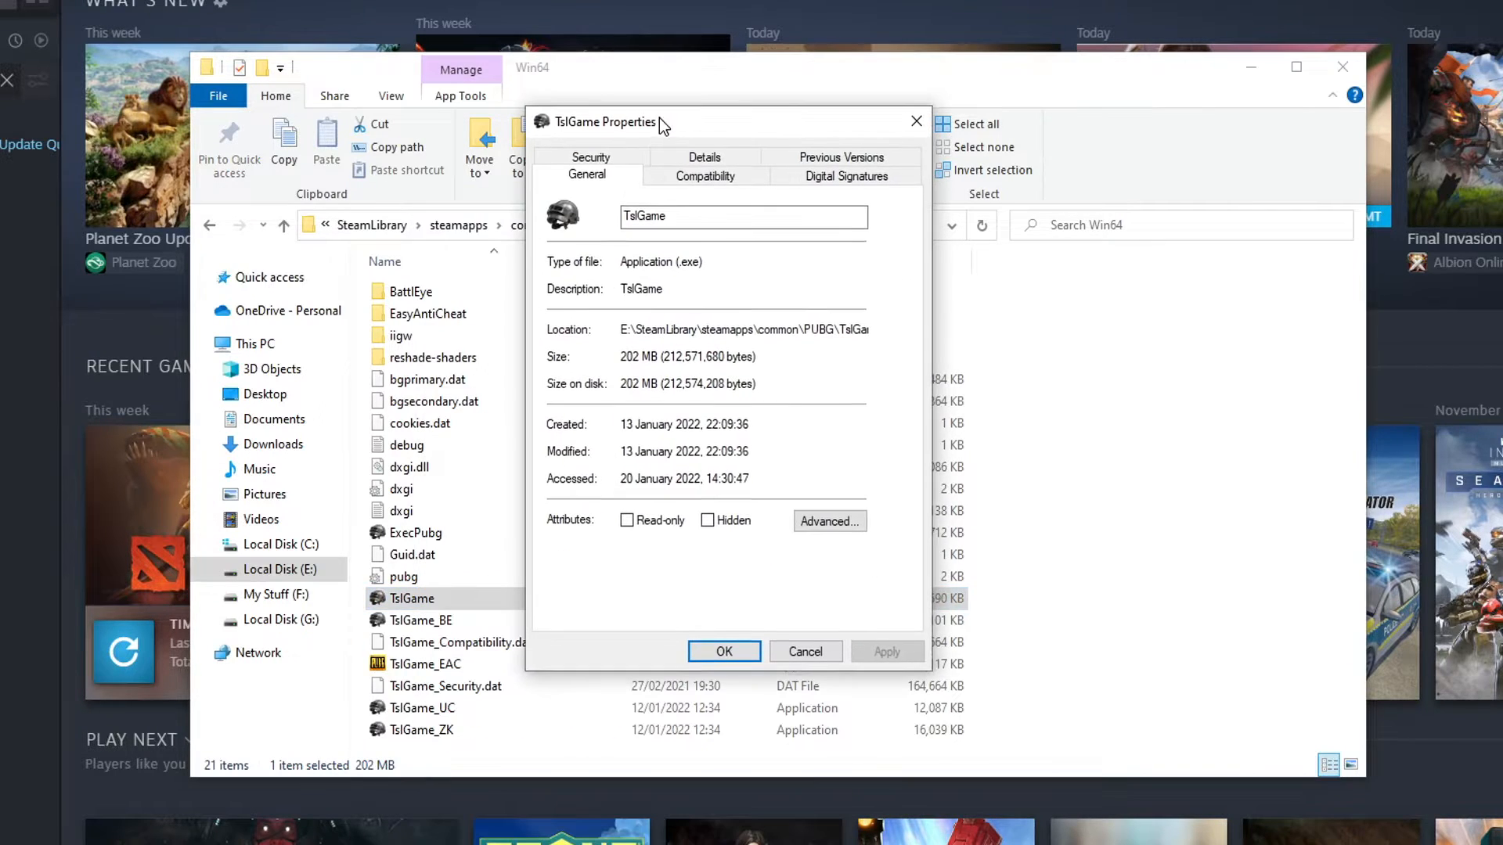
pyautogui.click(705, 175)
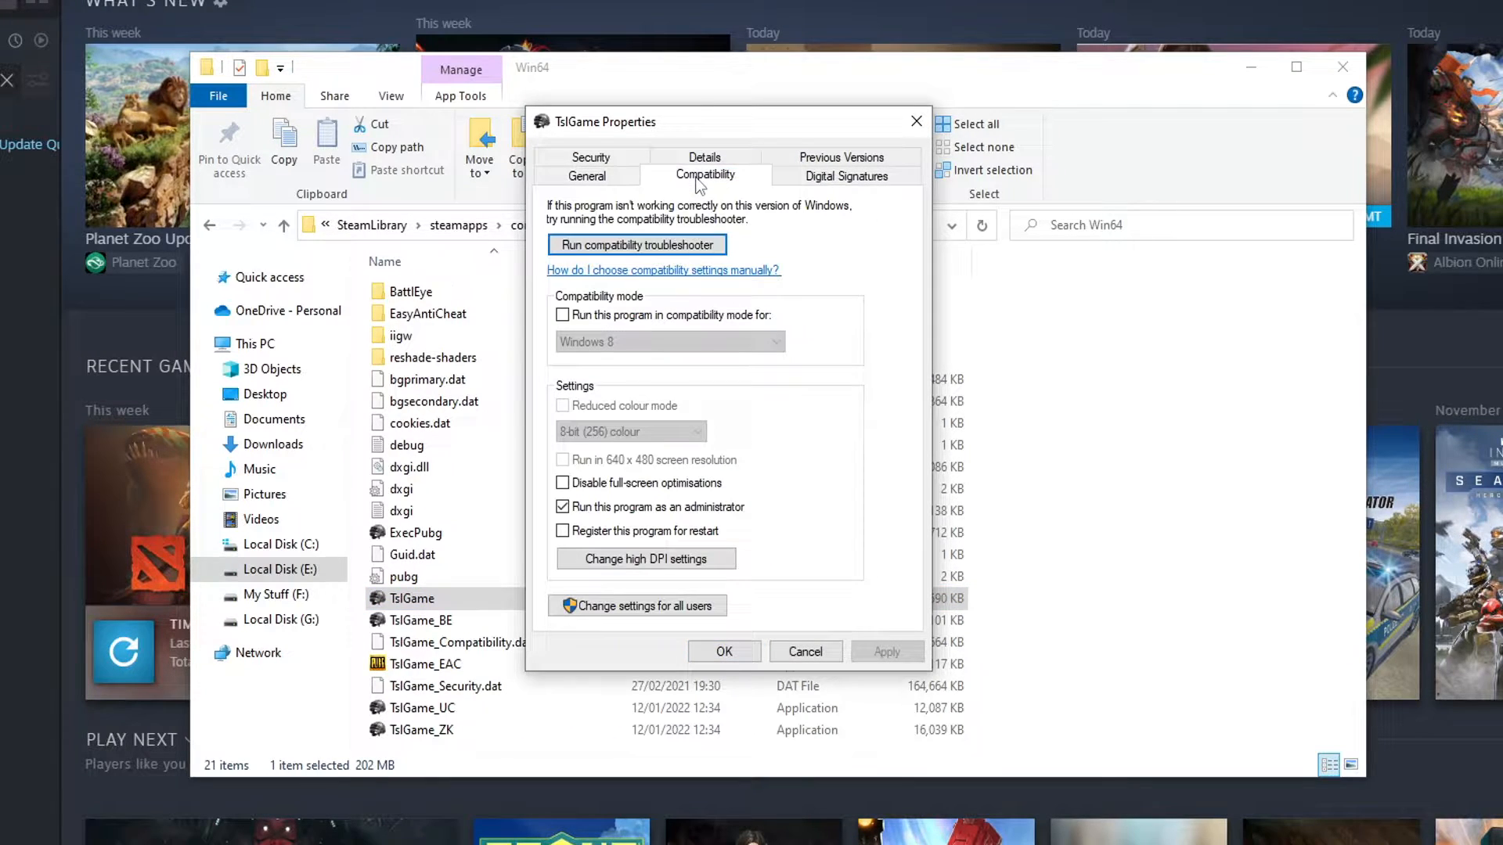
pyautogui.moveTo(623, 512)
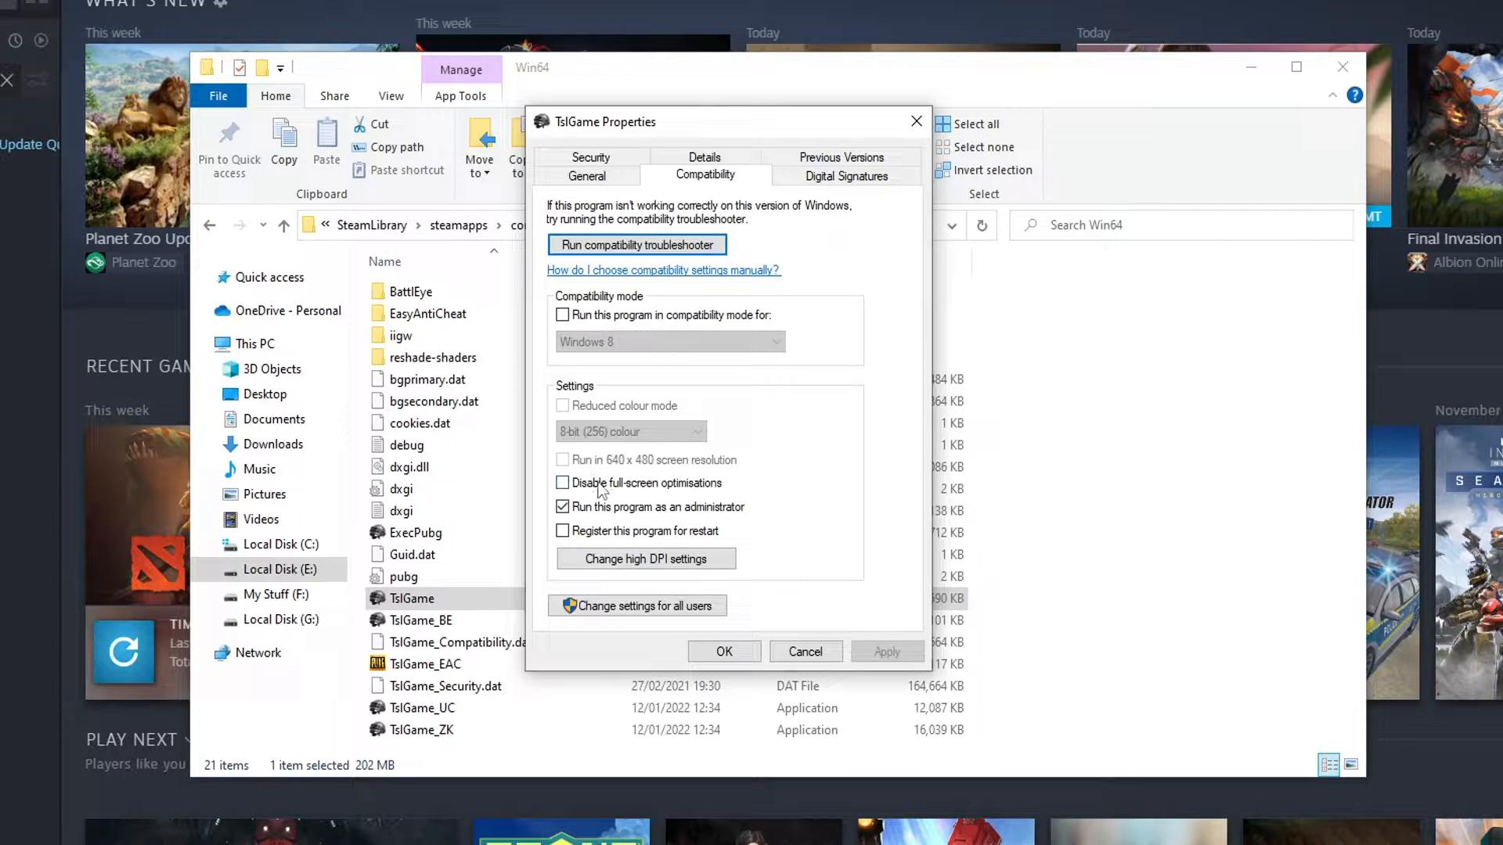
pyautogui.click(563, 482)
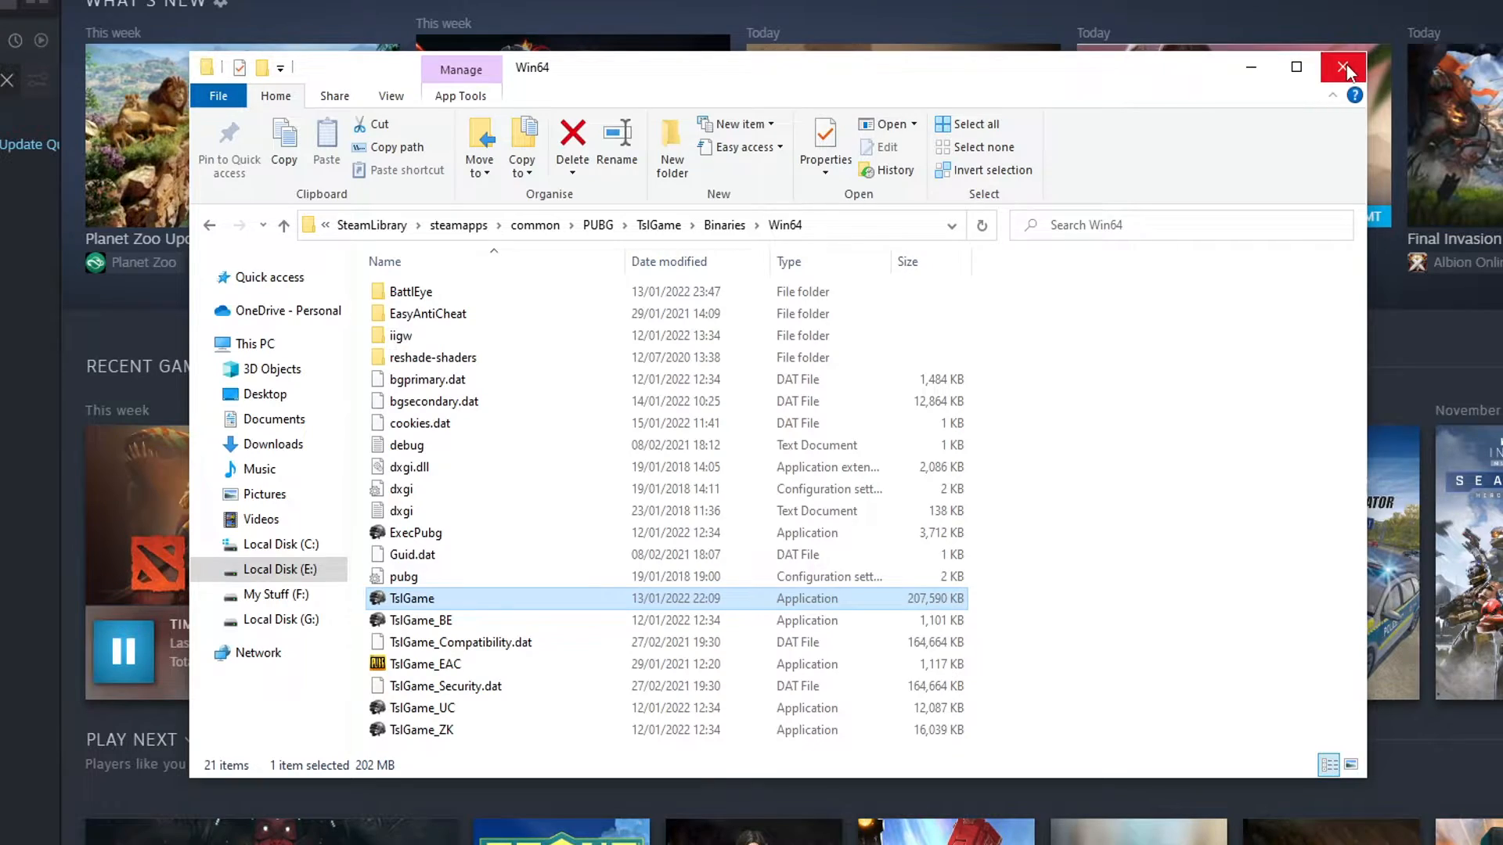
# Close the Win64 folder window and exit the OBS streaming app from the tray.
pyautogui.click(1344, 68)
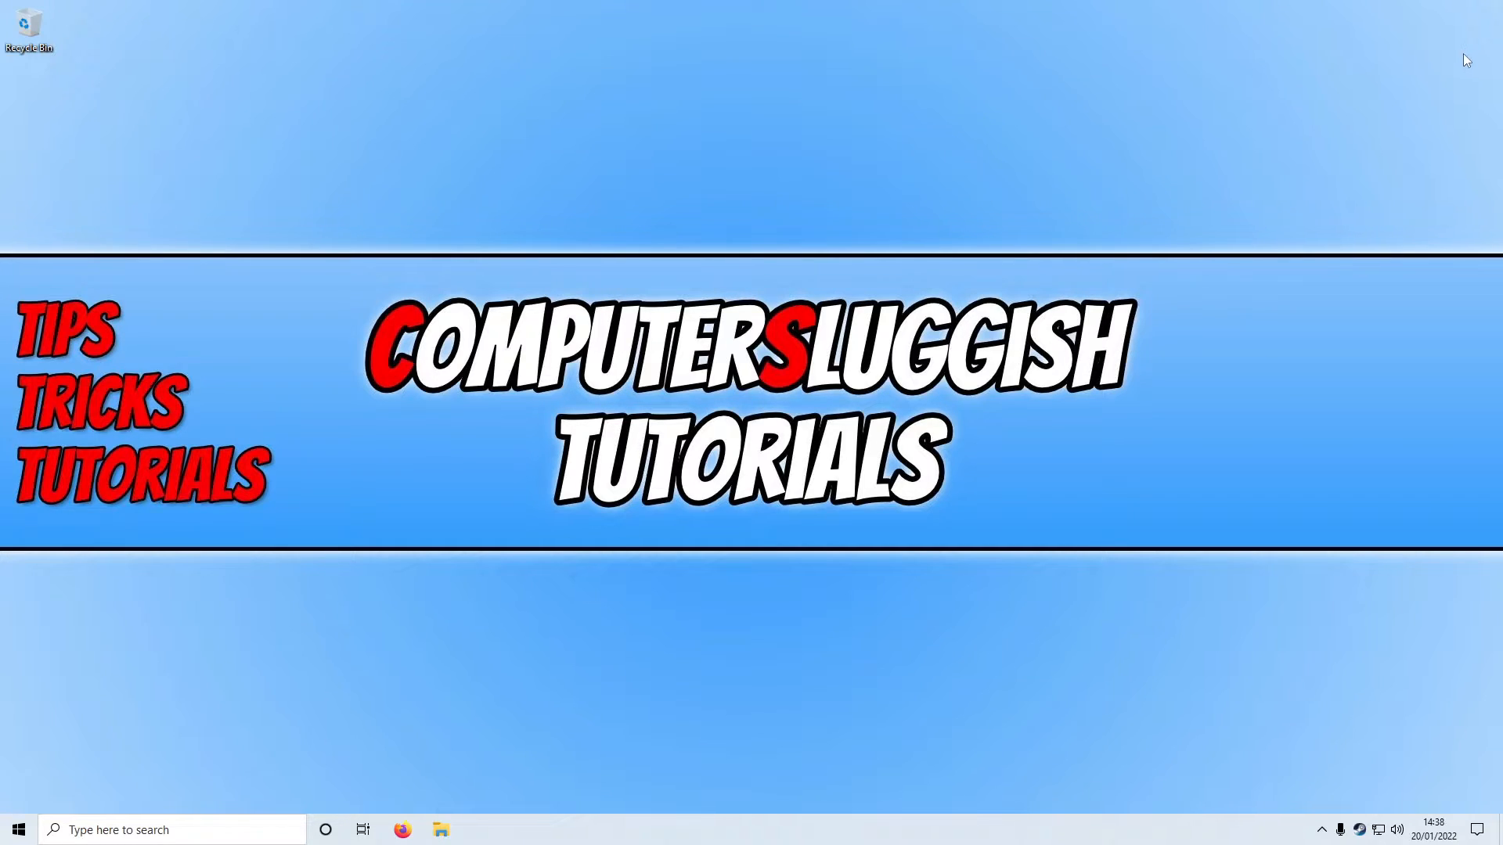
pyautogui.moveTo(1383, 806)
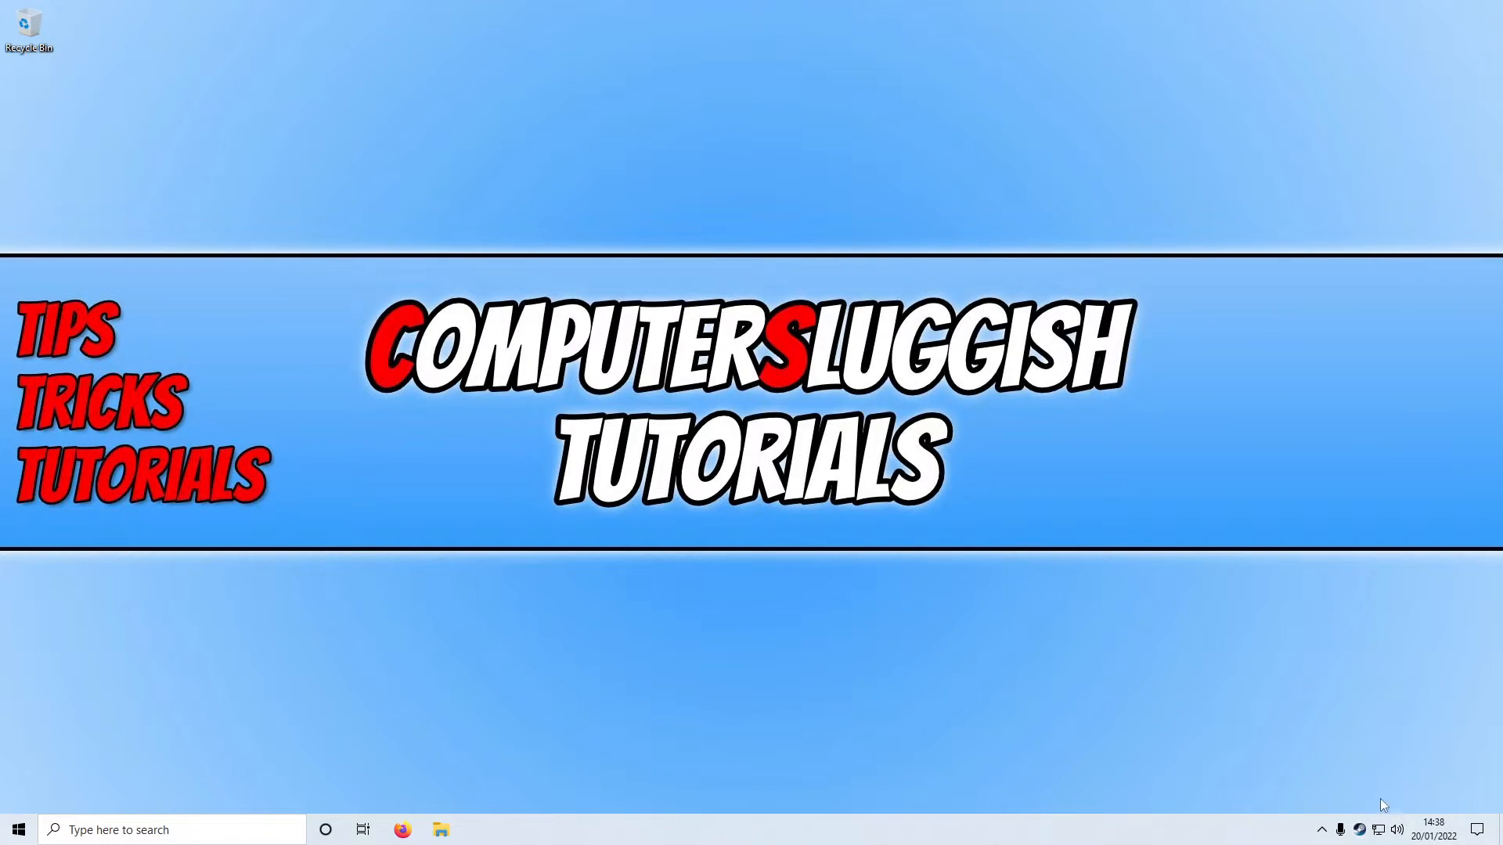
pyautogui.moveTo(1378, 722)
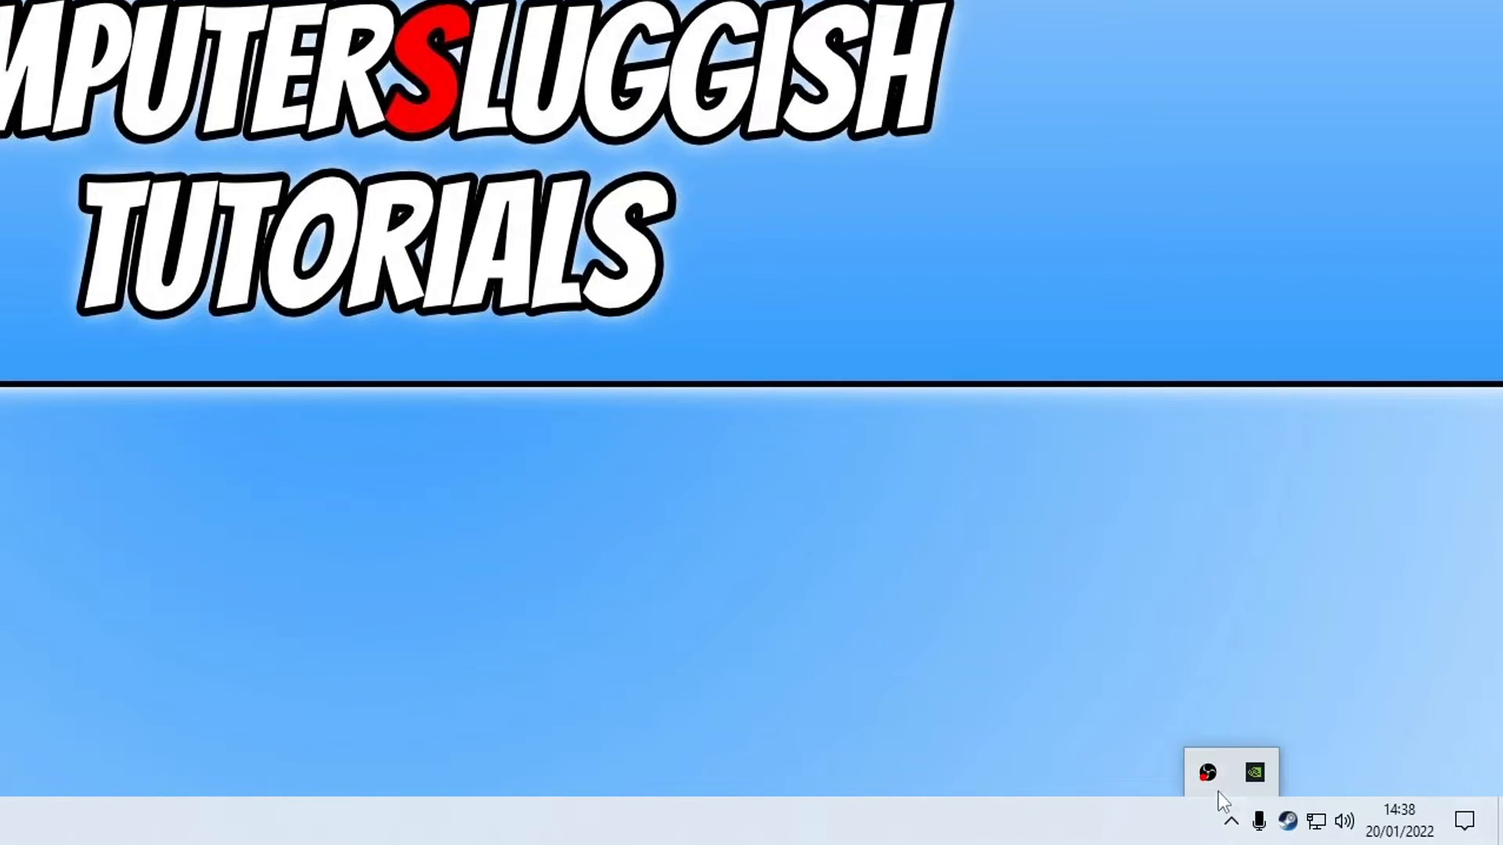
pyautogui.rightClick(1207, 773)
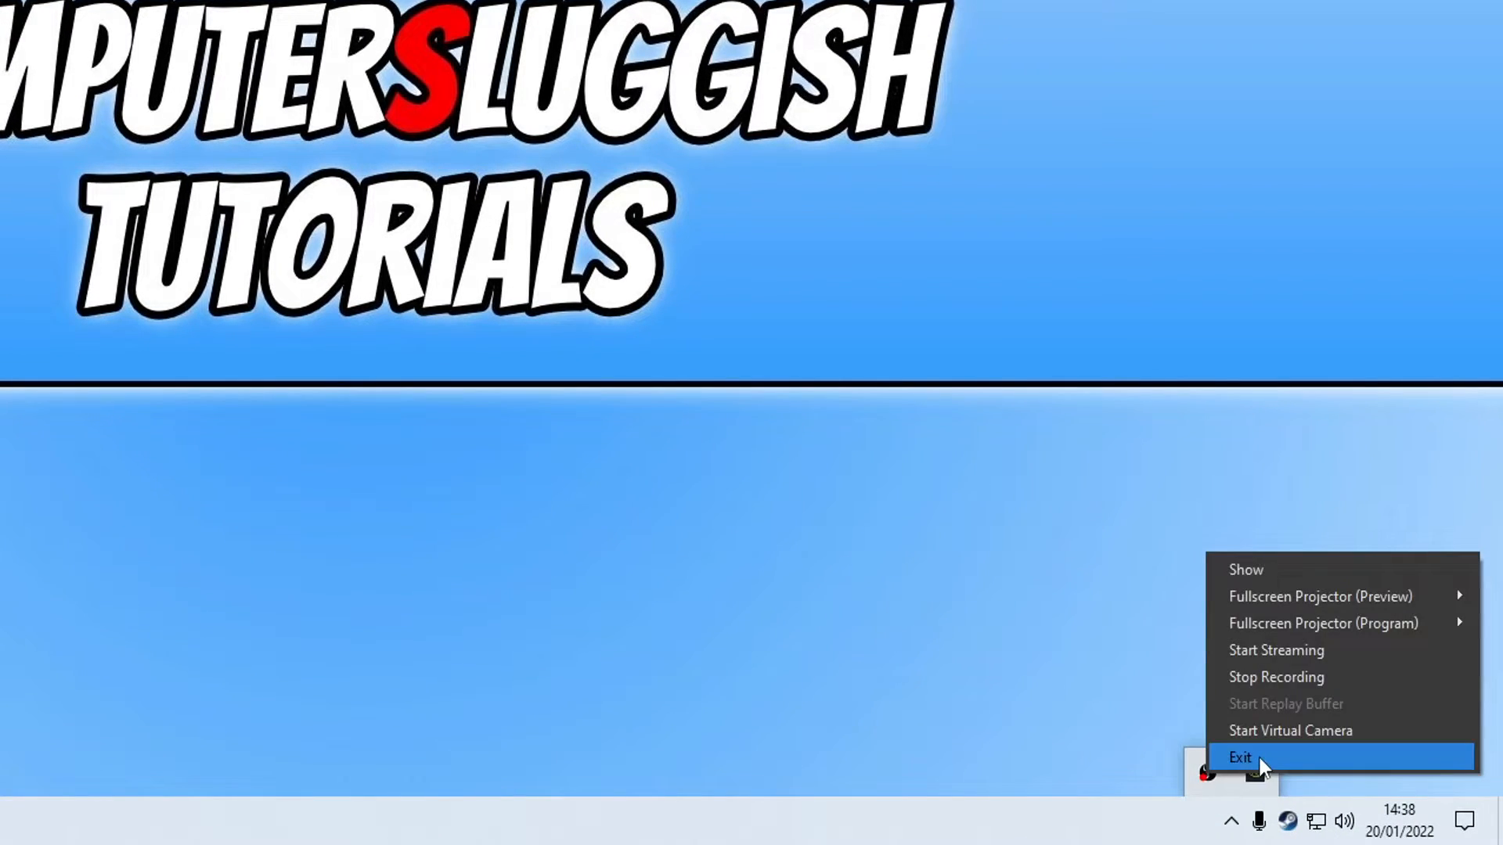
pyautogui.click(1239, 757)
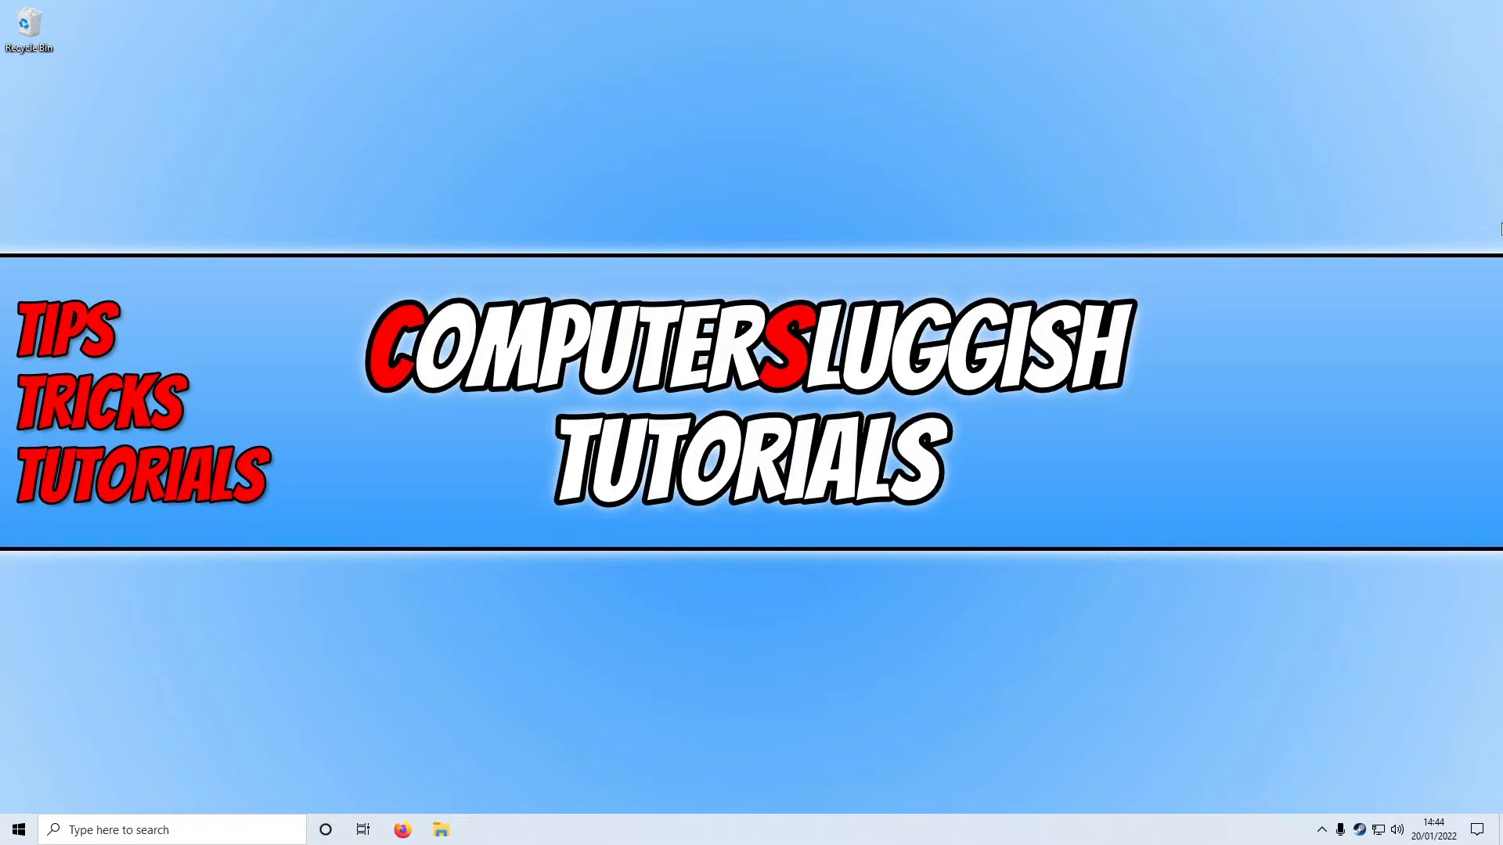
# Open a new File Explorer window and navigate to %localappdata%.
pyautogui.click(440, 829)
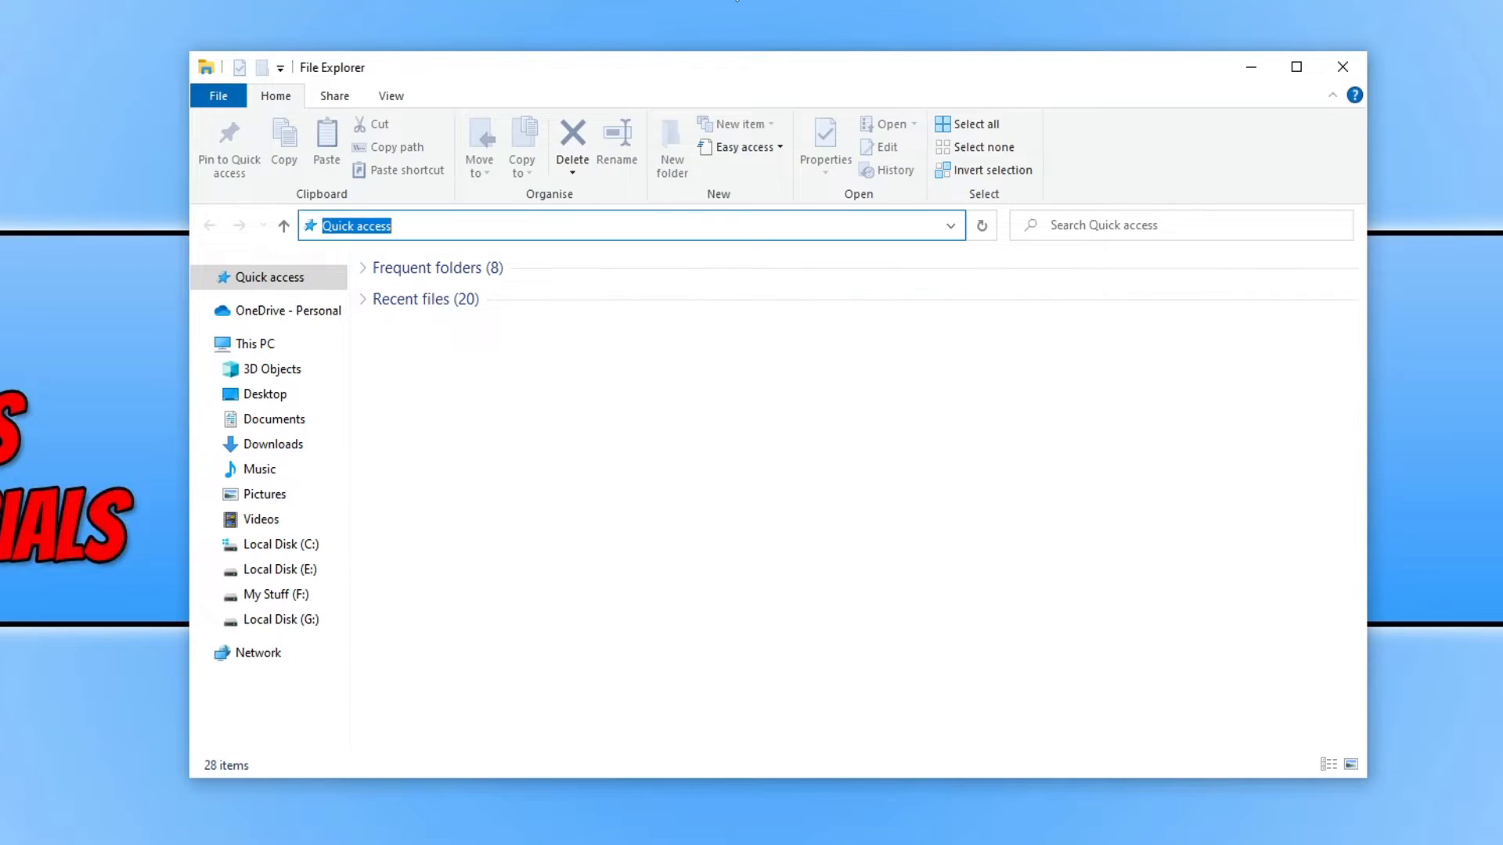
pyautogui.write('%')
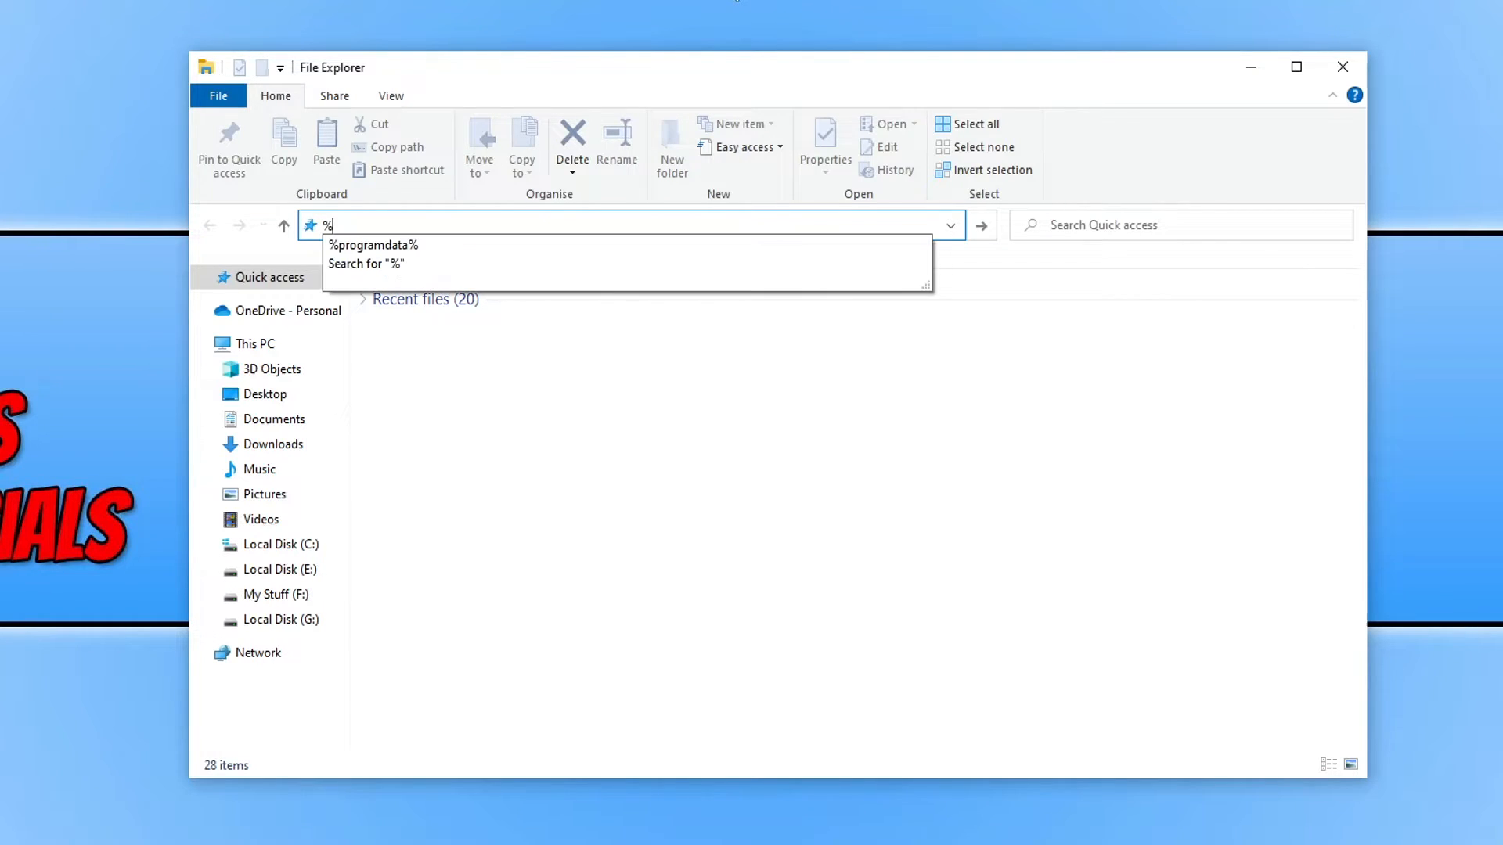
pyautogui.write('local')
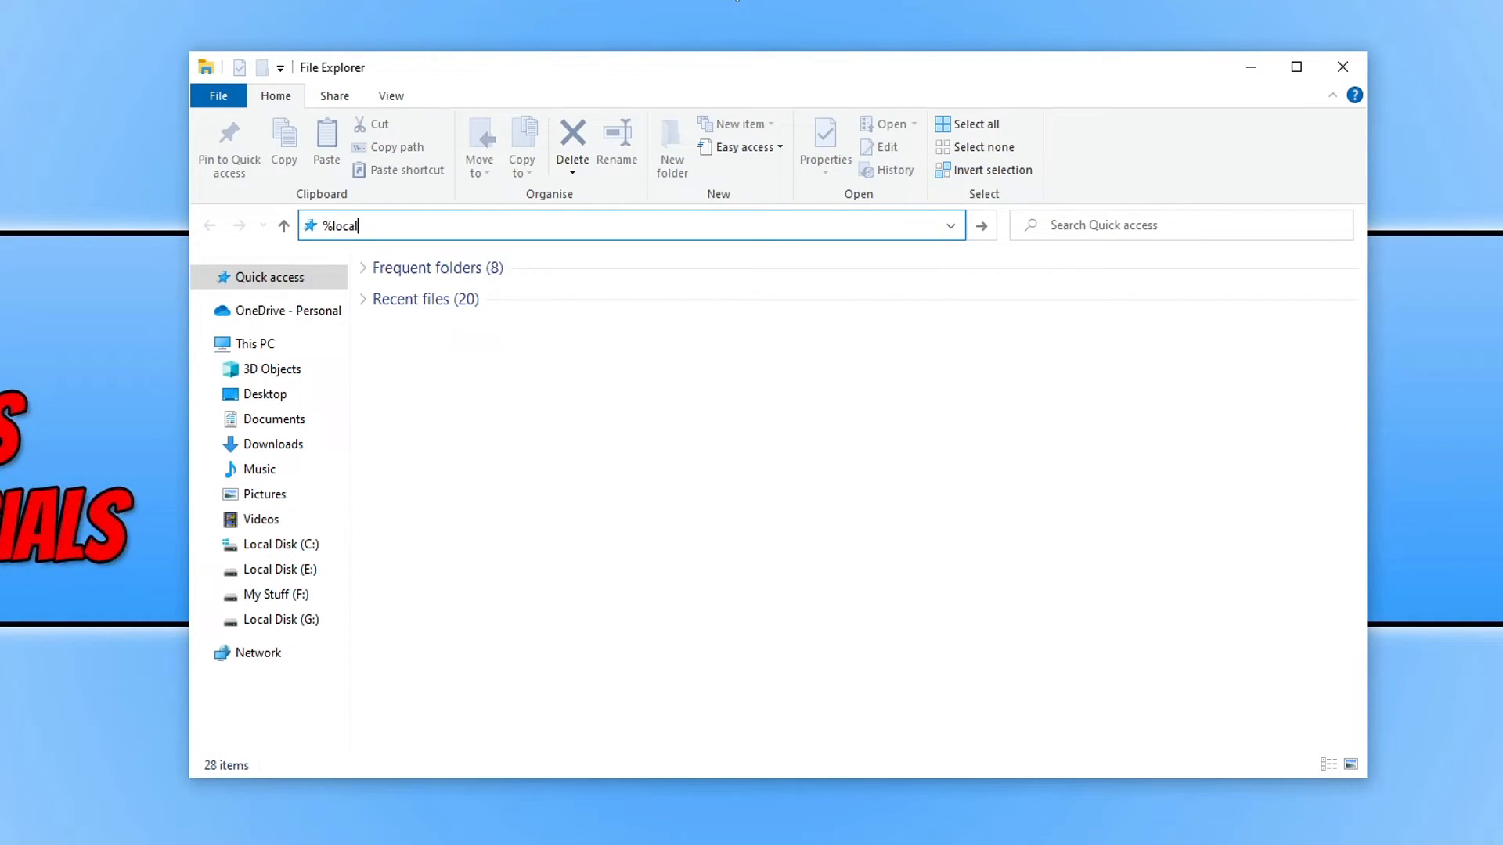
pyautogui.write('appdata')
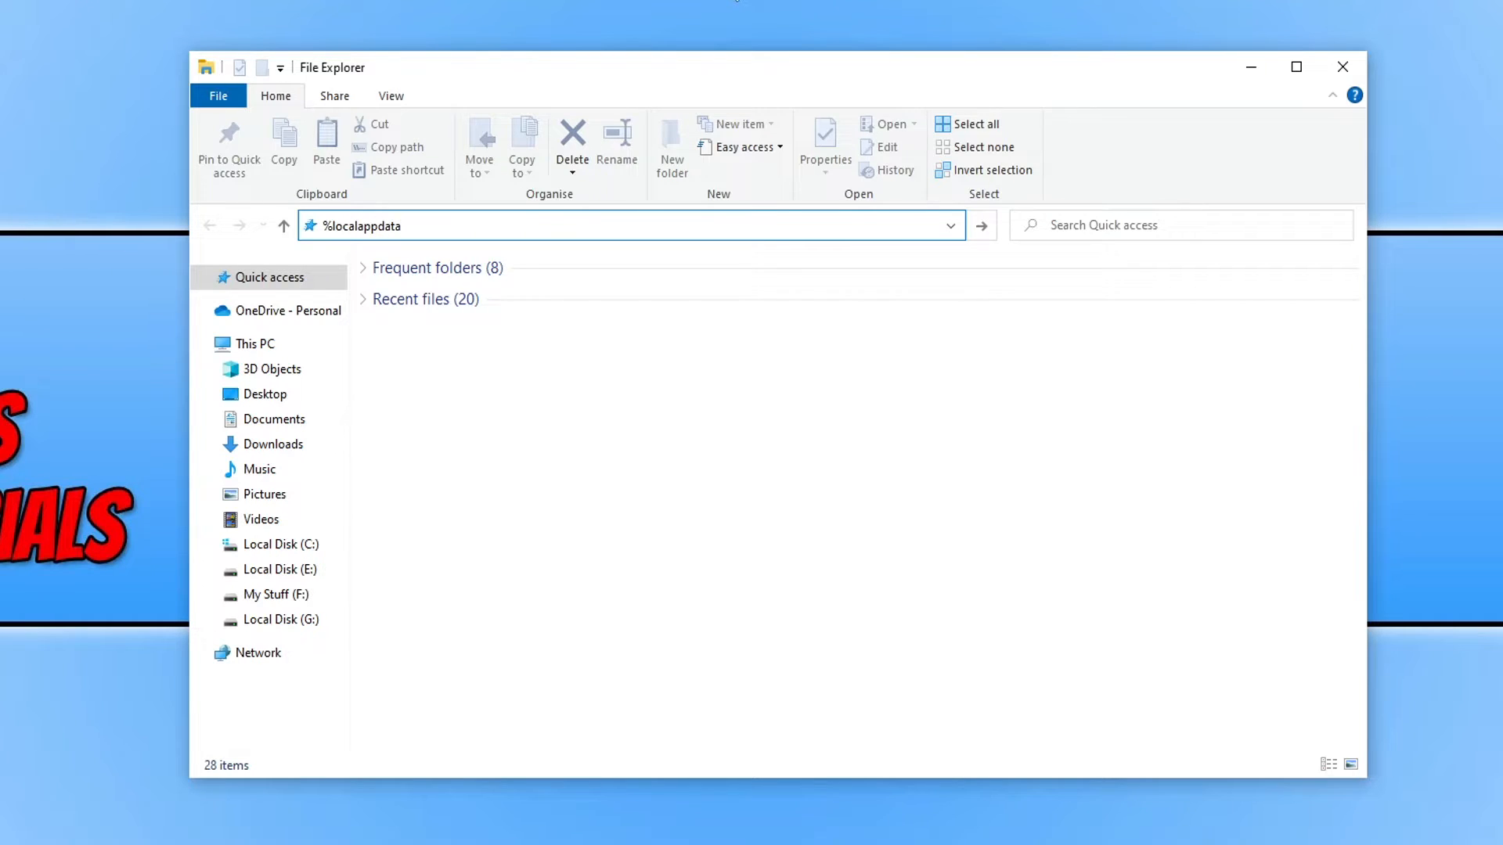
pyautogui.write('%')
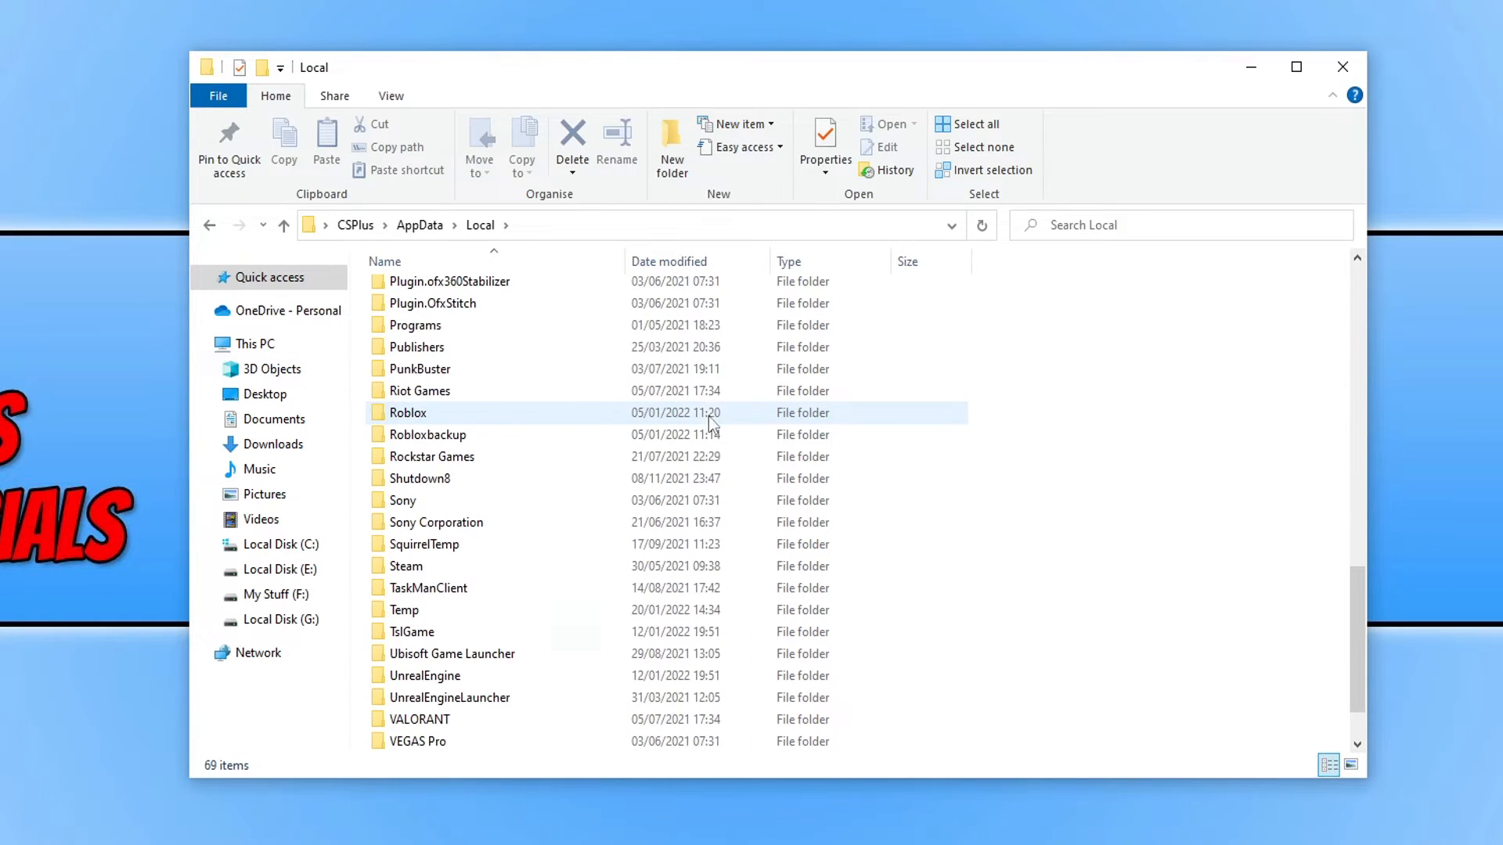
# Open TslGame's WindowsNoEditor config folder and cut GameUserSettings.ini.origin and GameUserSettings.ini.backup.
pyautogui.click(412, 631)
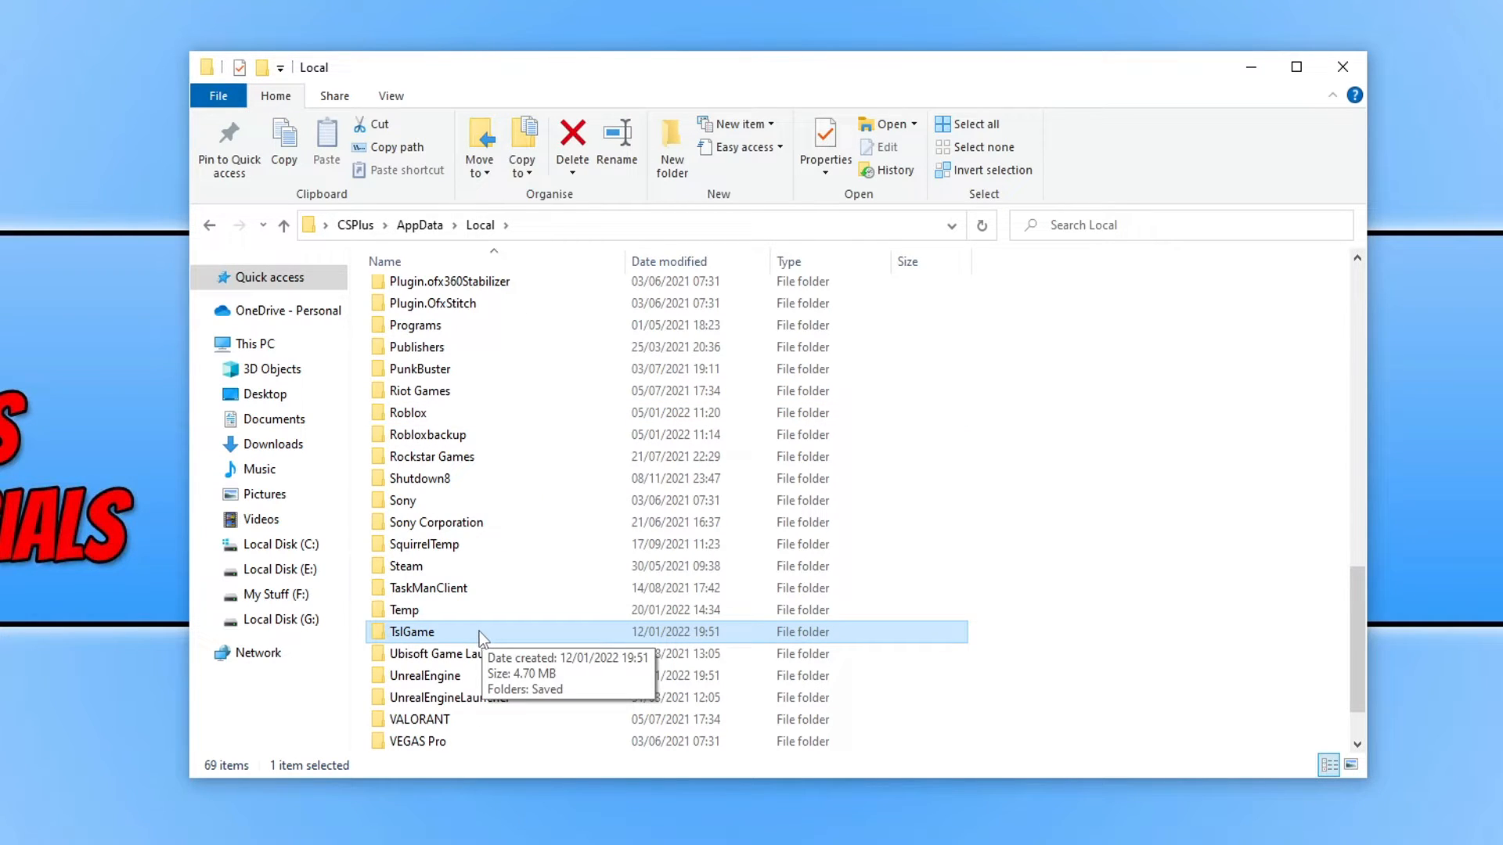
pyautogui.doubleClick(412, 632)
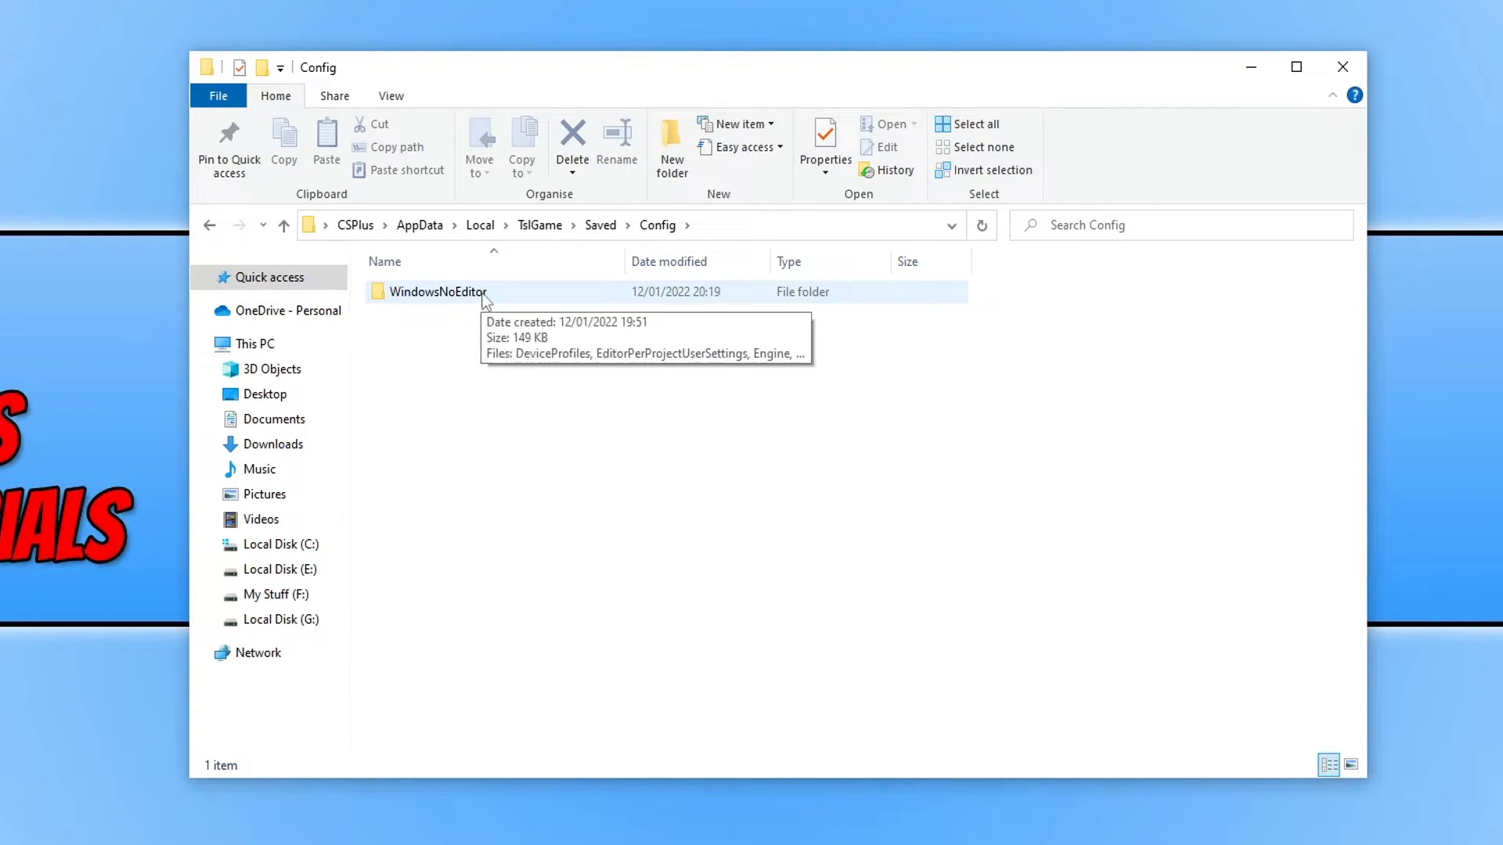
pyautogui.doubleClick(436, 291)
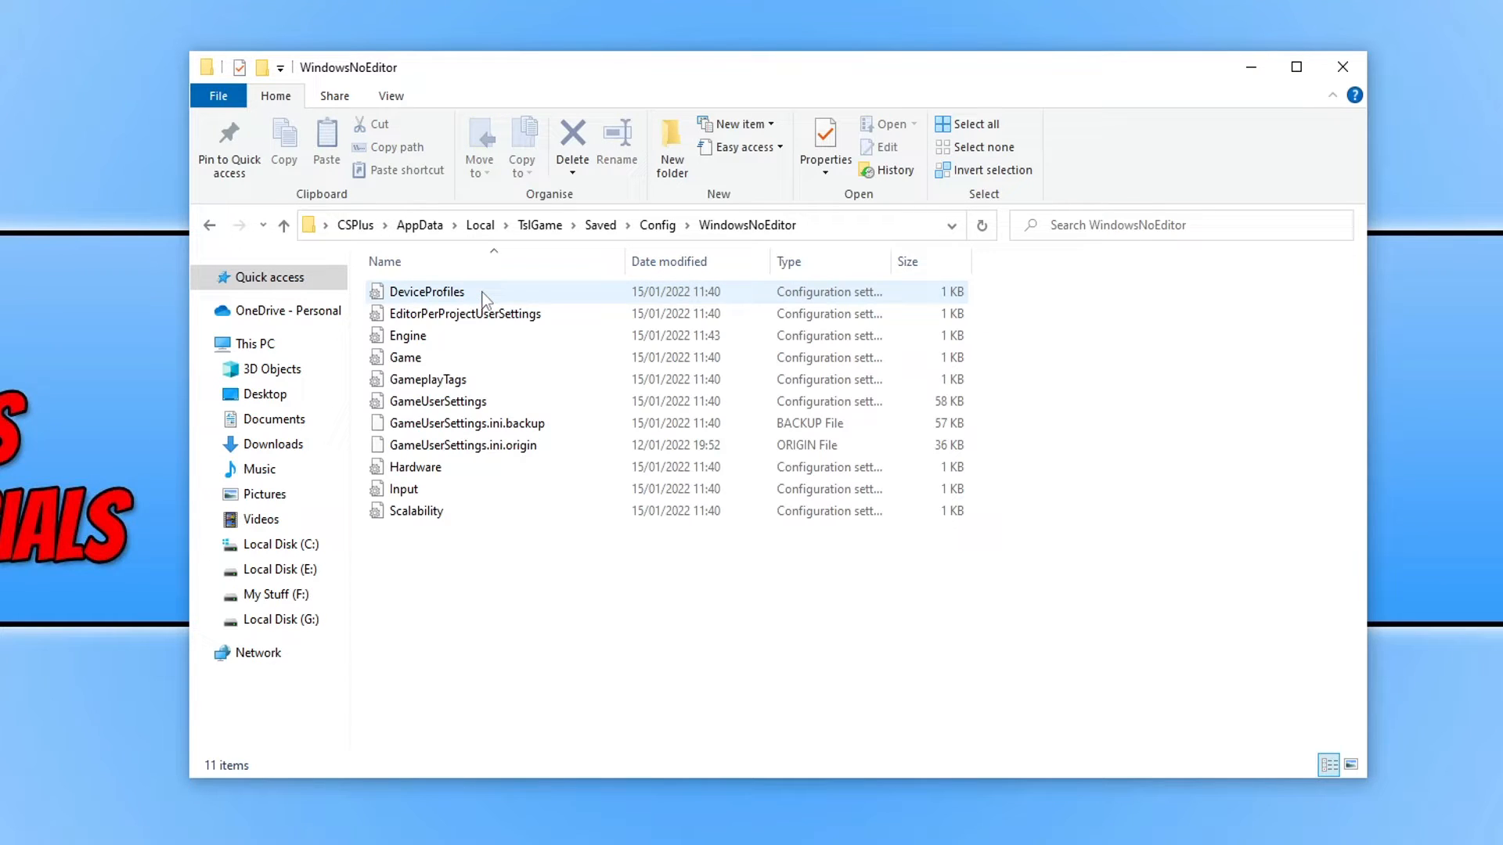
pyautogui.click(463, 445)
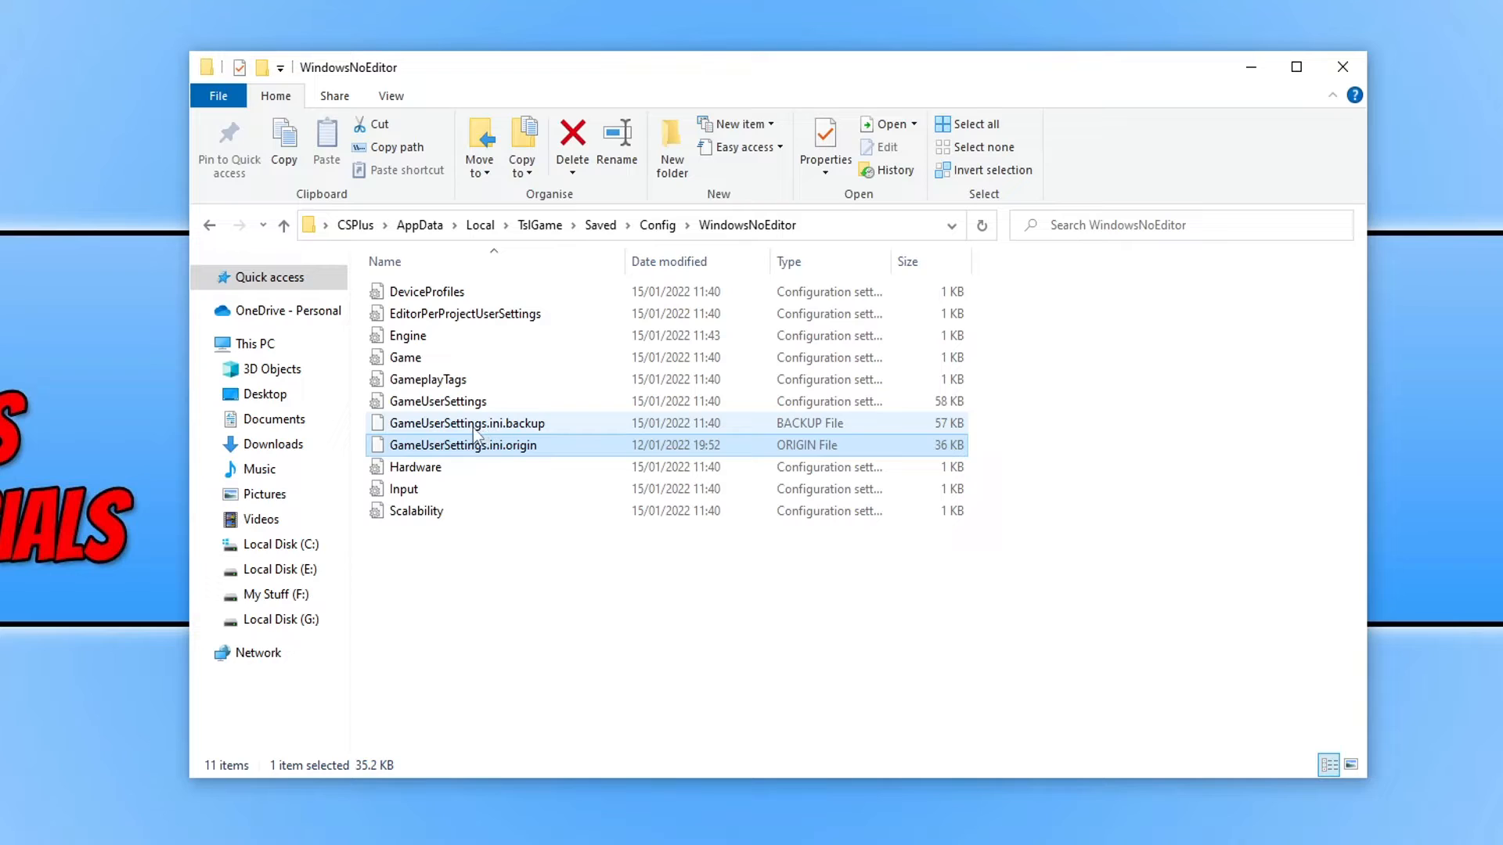
pyautogui.click(468, 423)
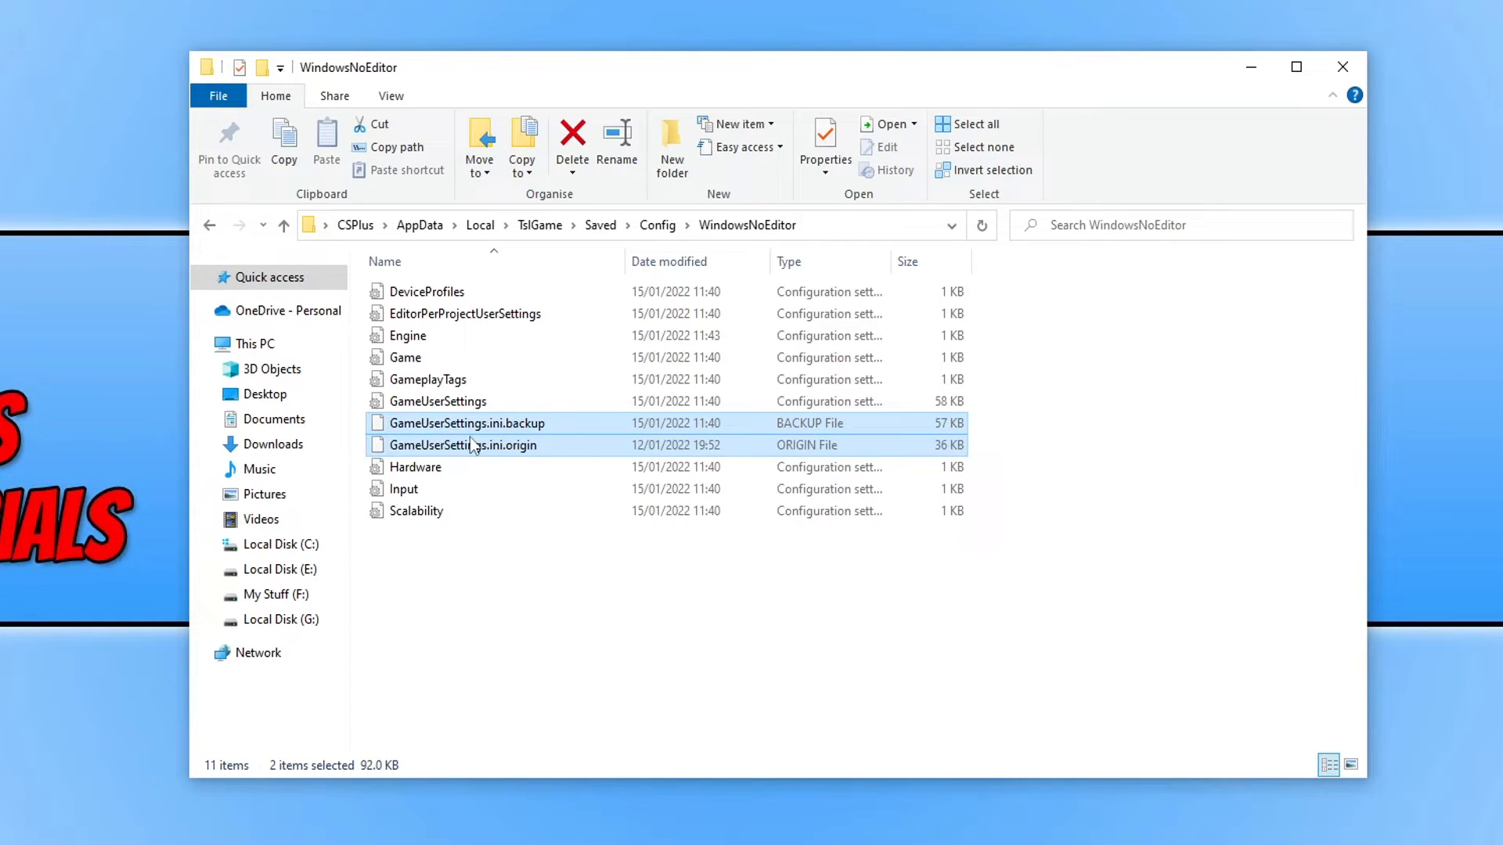
pyautogui.rightClick(469, 445)
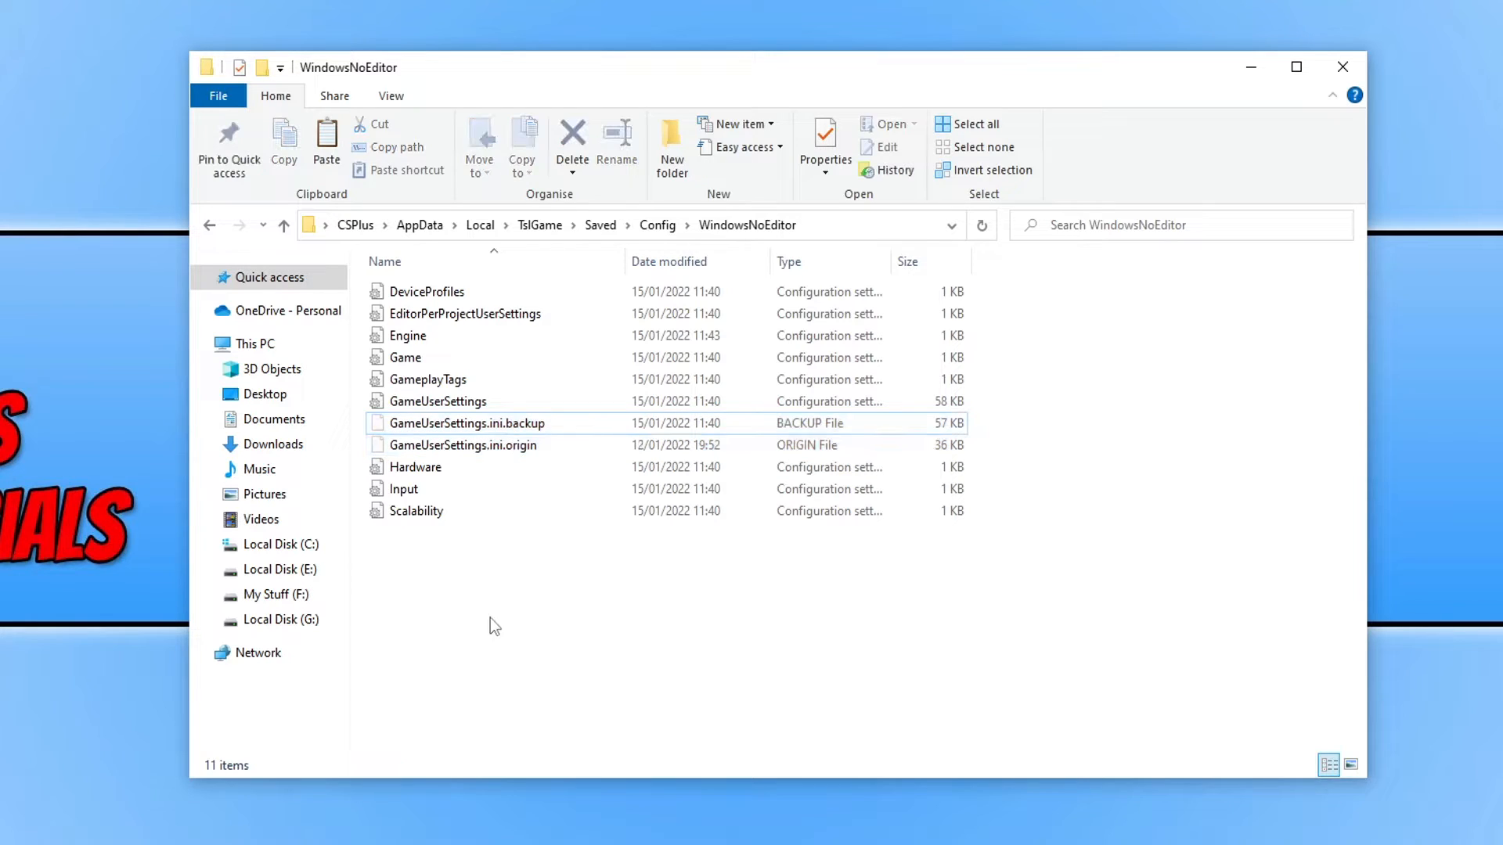
# Create a new folder named 'backup' in WindowsNoEditor and open it.
pyautogui.rightClick(488, 625)
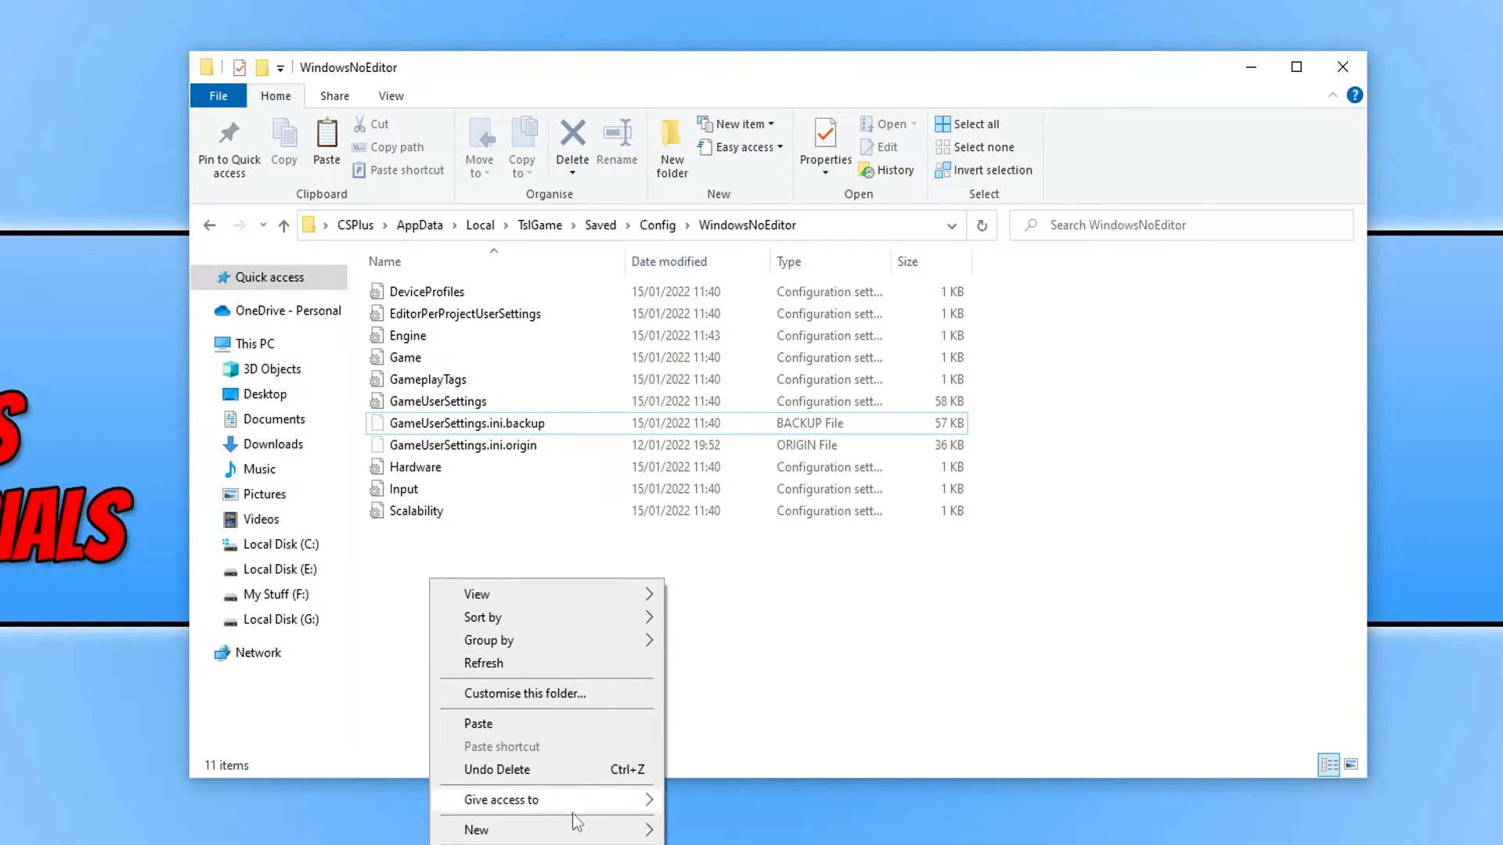
pyautogui.click(477, 829)
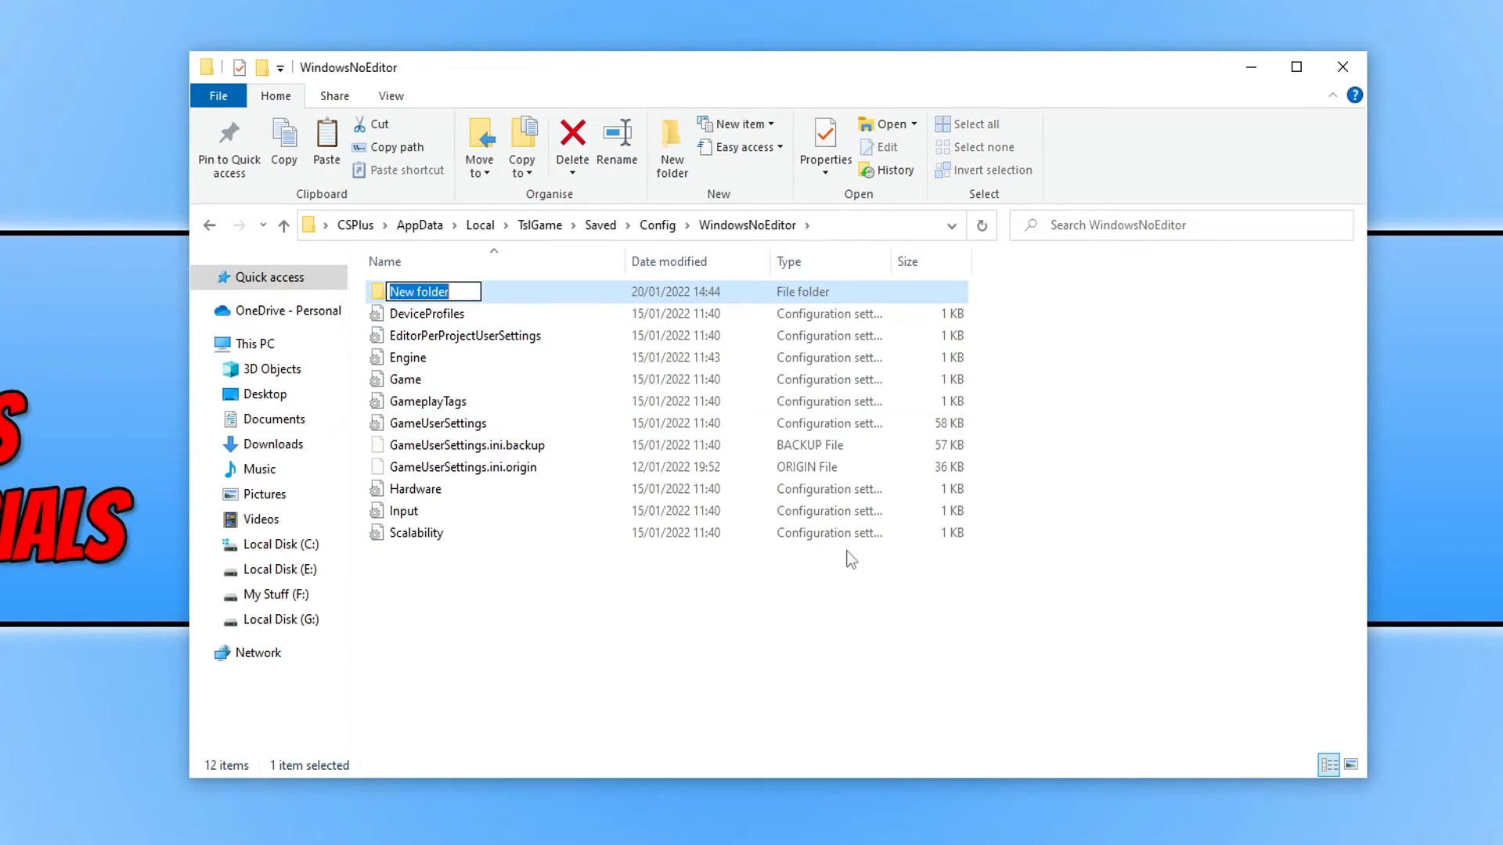
pyautogui.write('bac')
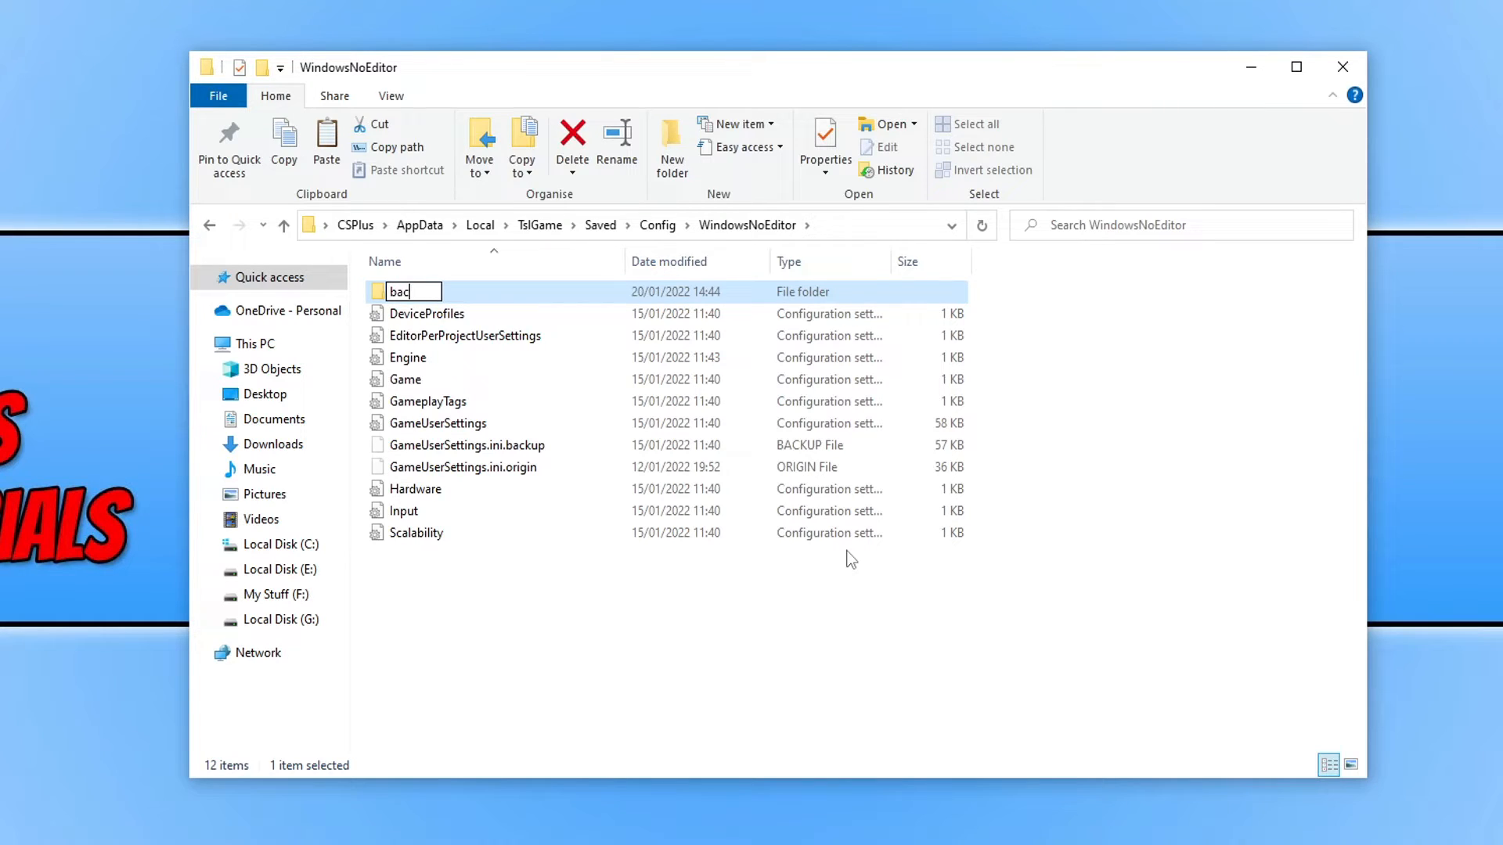
pyautogui.write('kup')
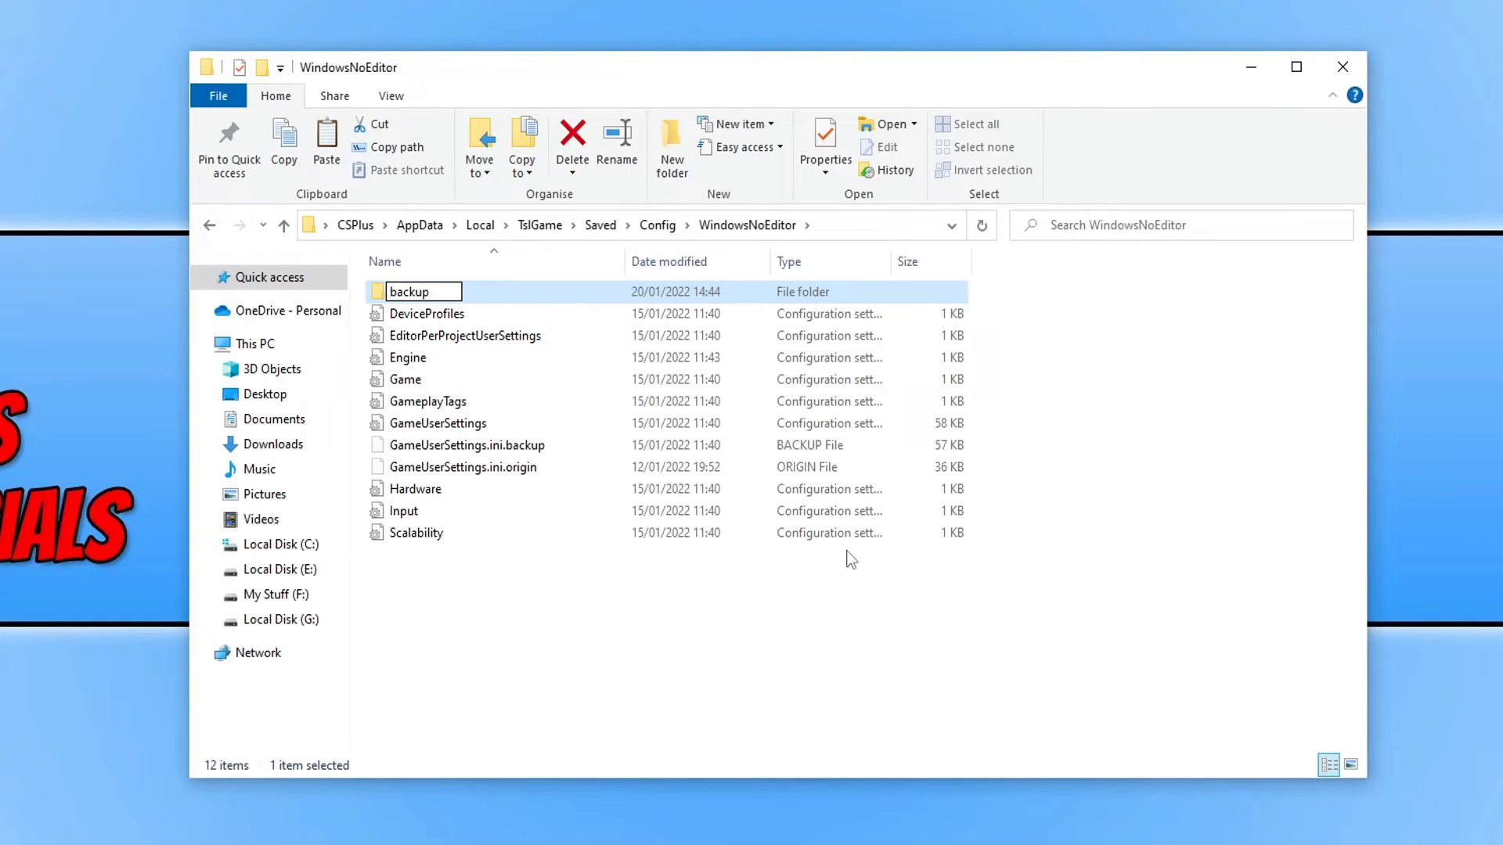
pyautogui.doubleClick(409, 291)
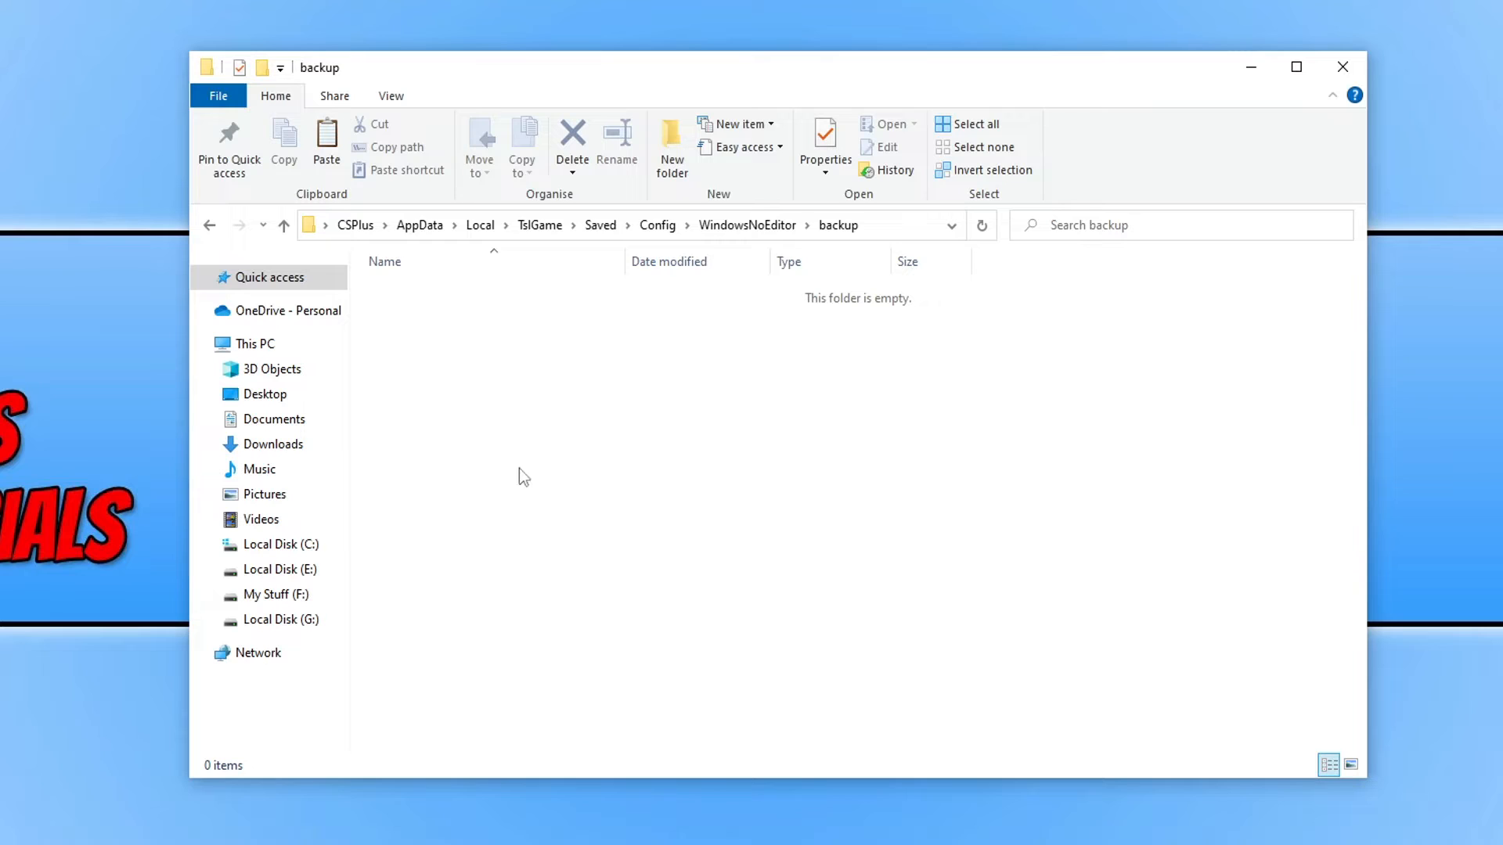
pyautogui.moveTo(560, 402)
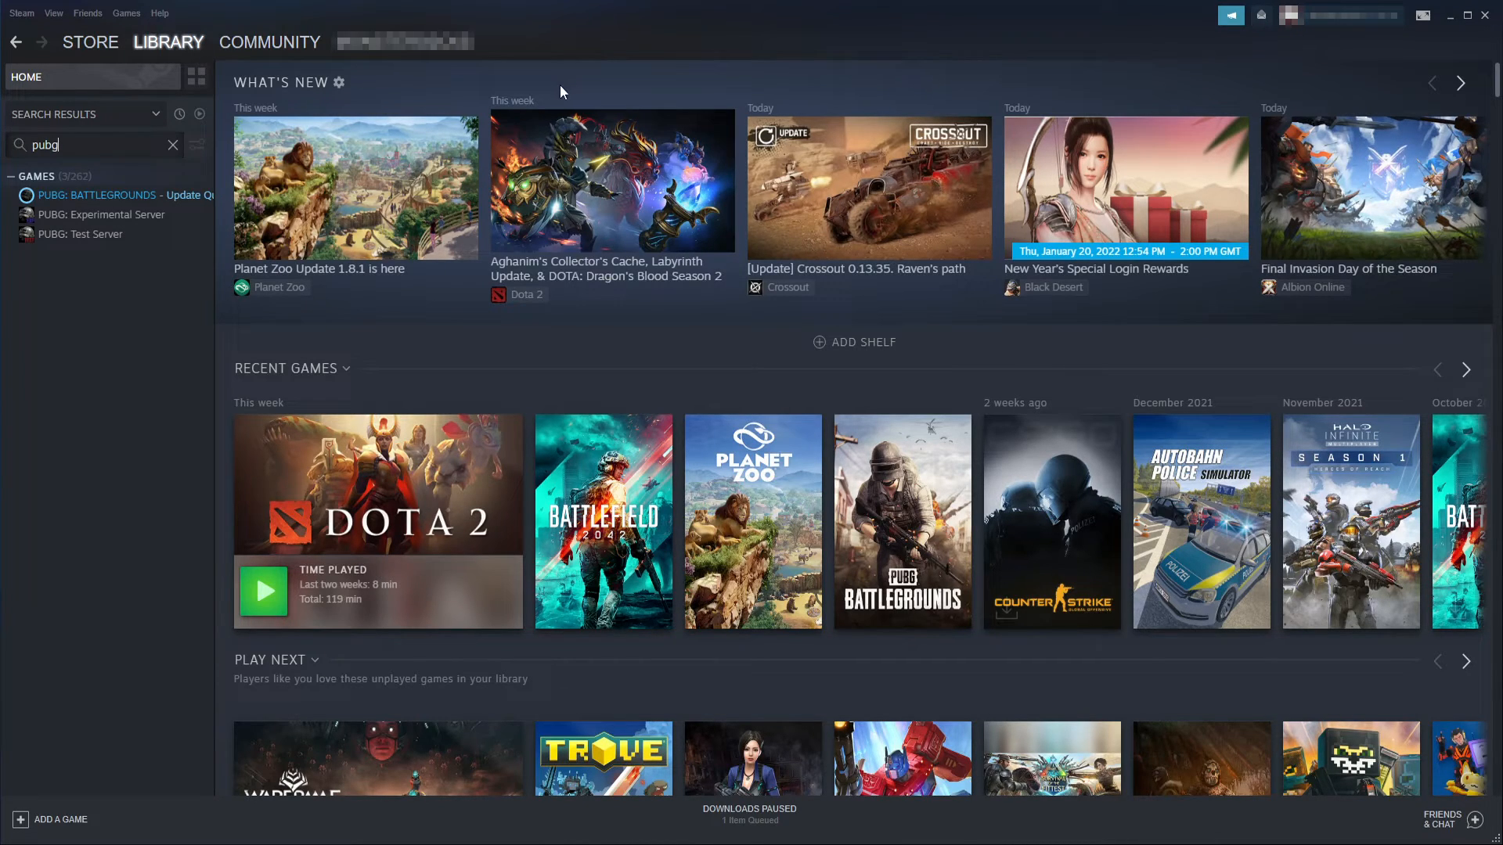
# Run Verify integrity of game files from PUBG: BATTLEGROUNDS' Local Files properties.
pyautogui.rightClick(98, 195)
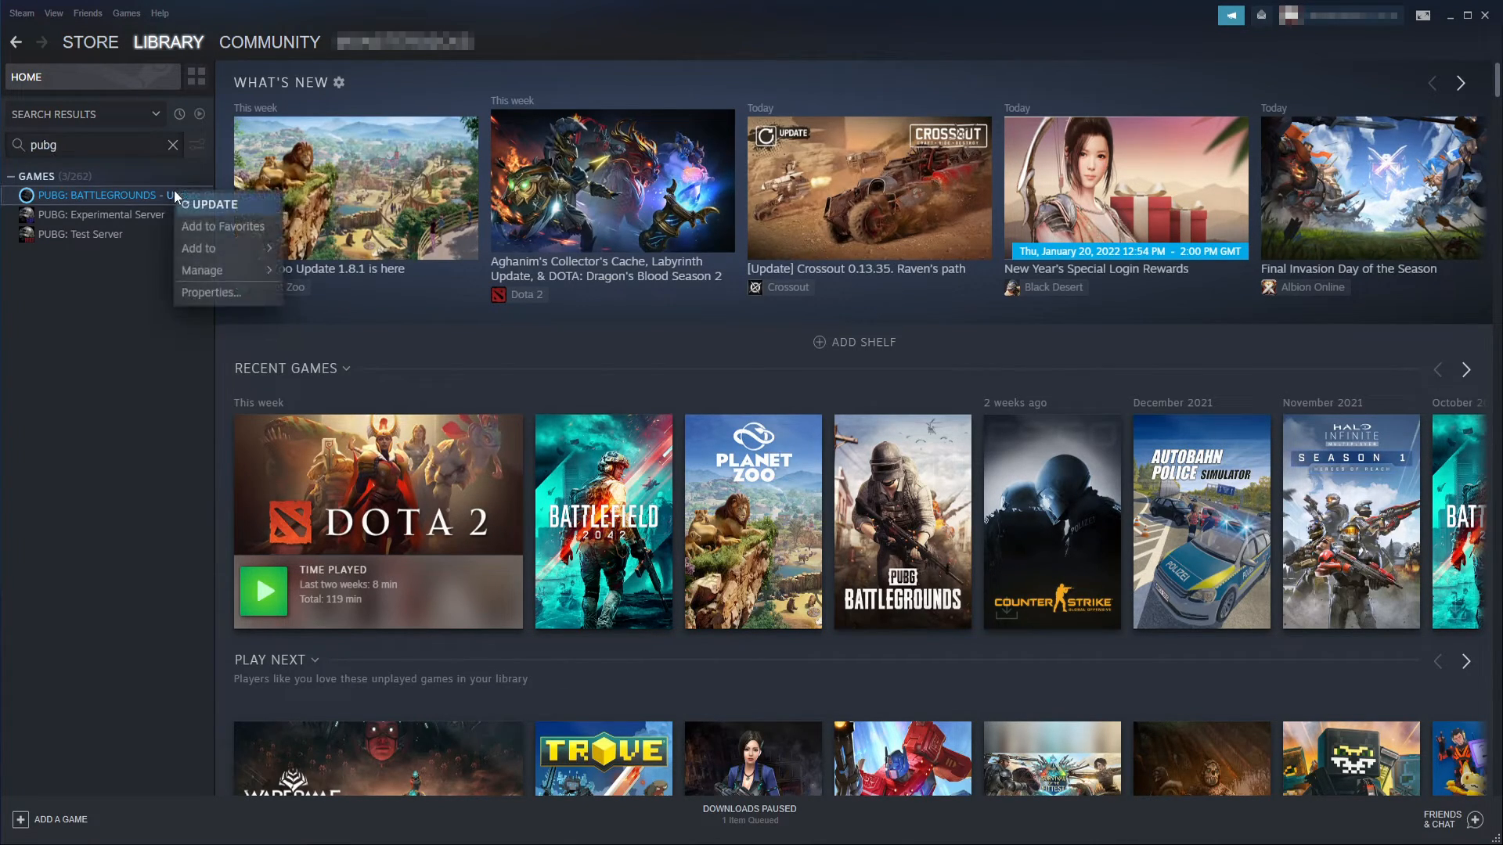
pyautogui.click(209, 292)
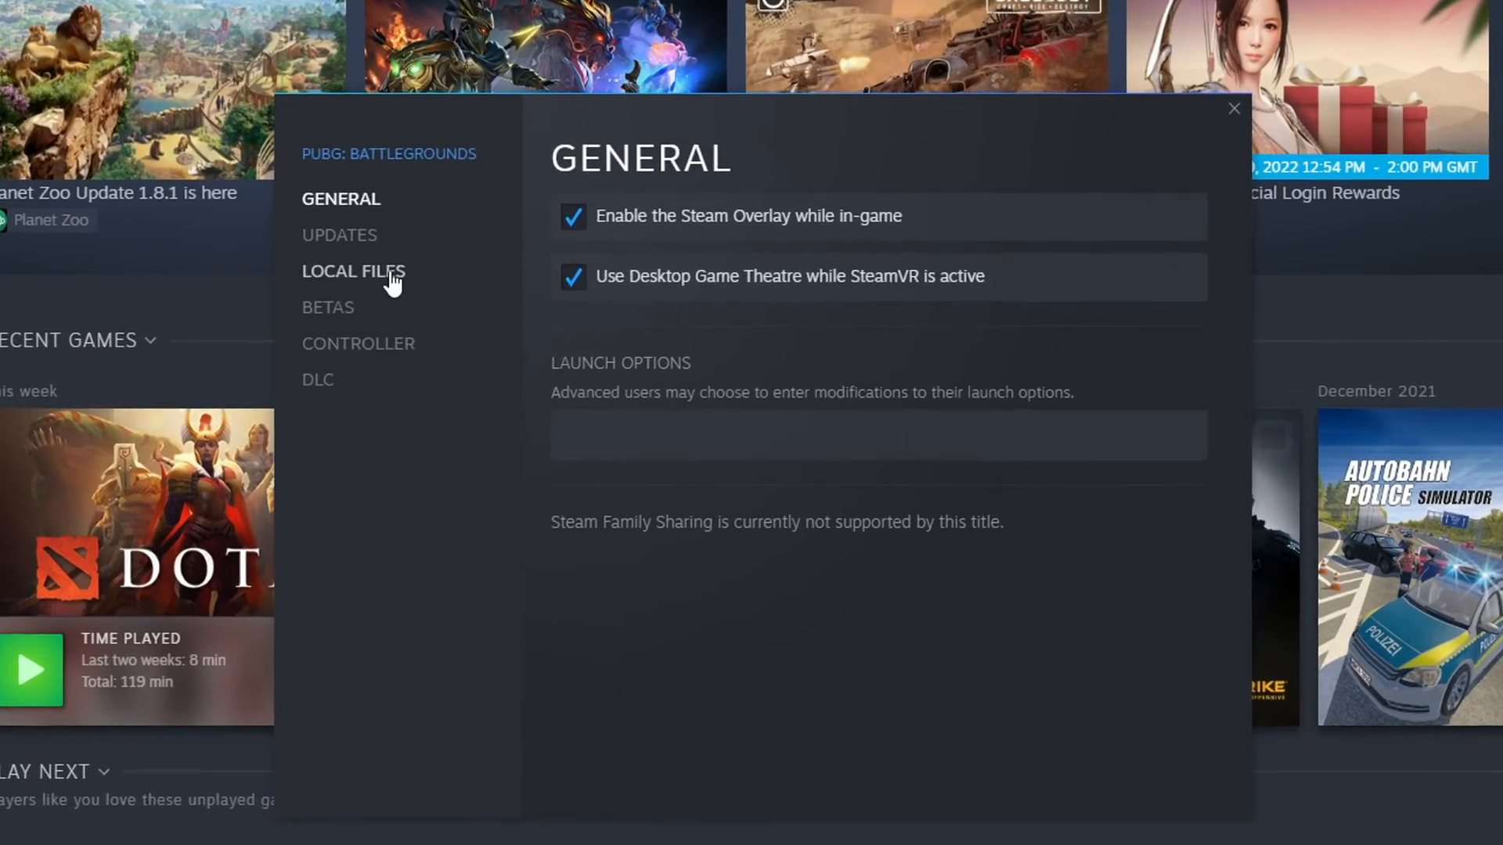
pyautogui.click(353, 270)
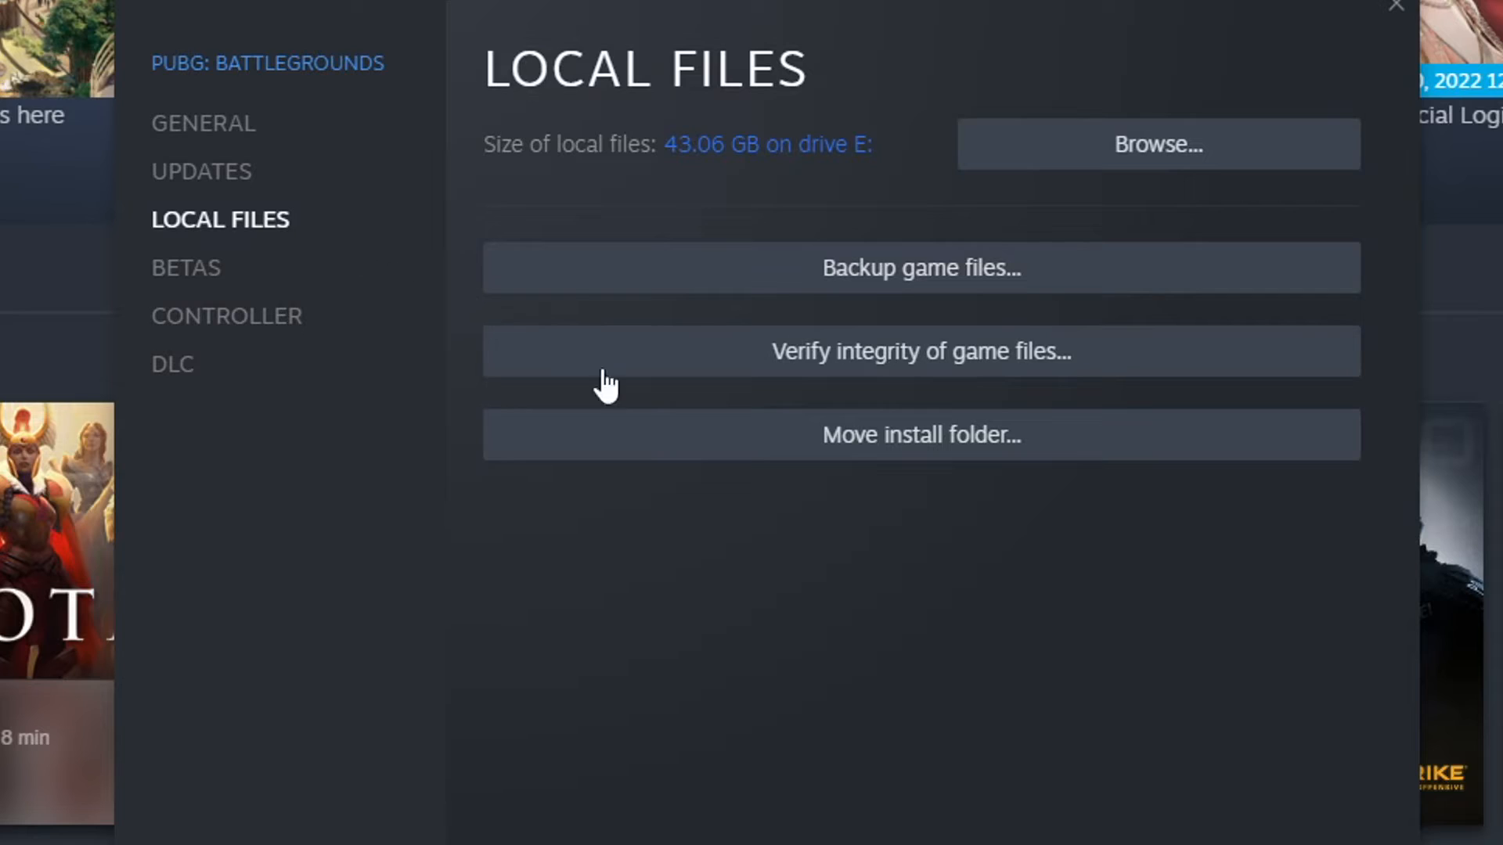
pyautogui.moveTo(943, 374)
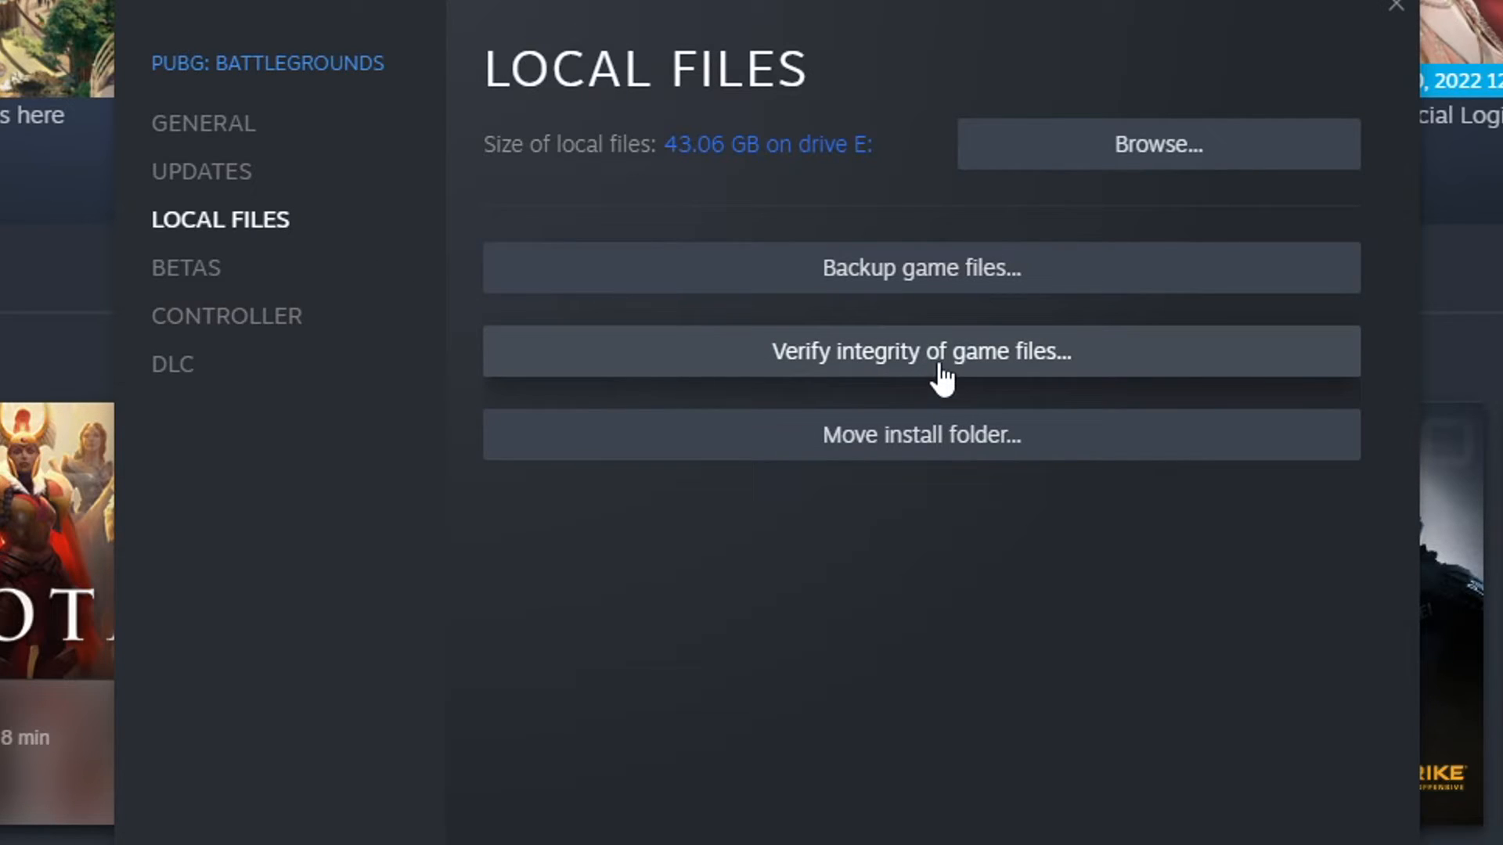
pyautogui.click(918, 351)
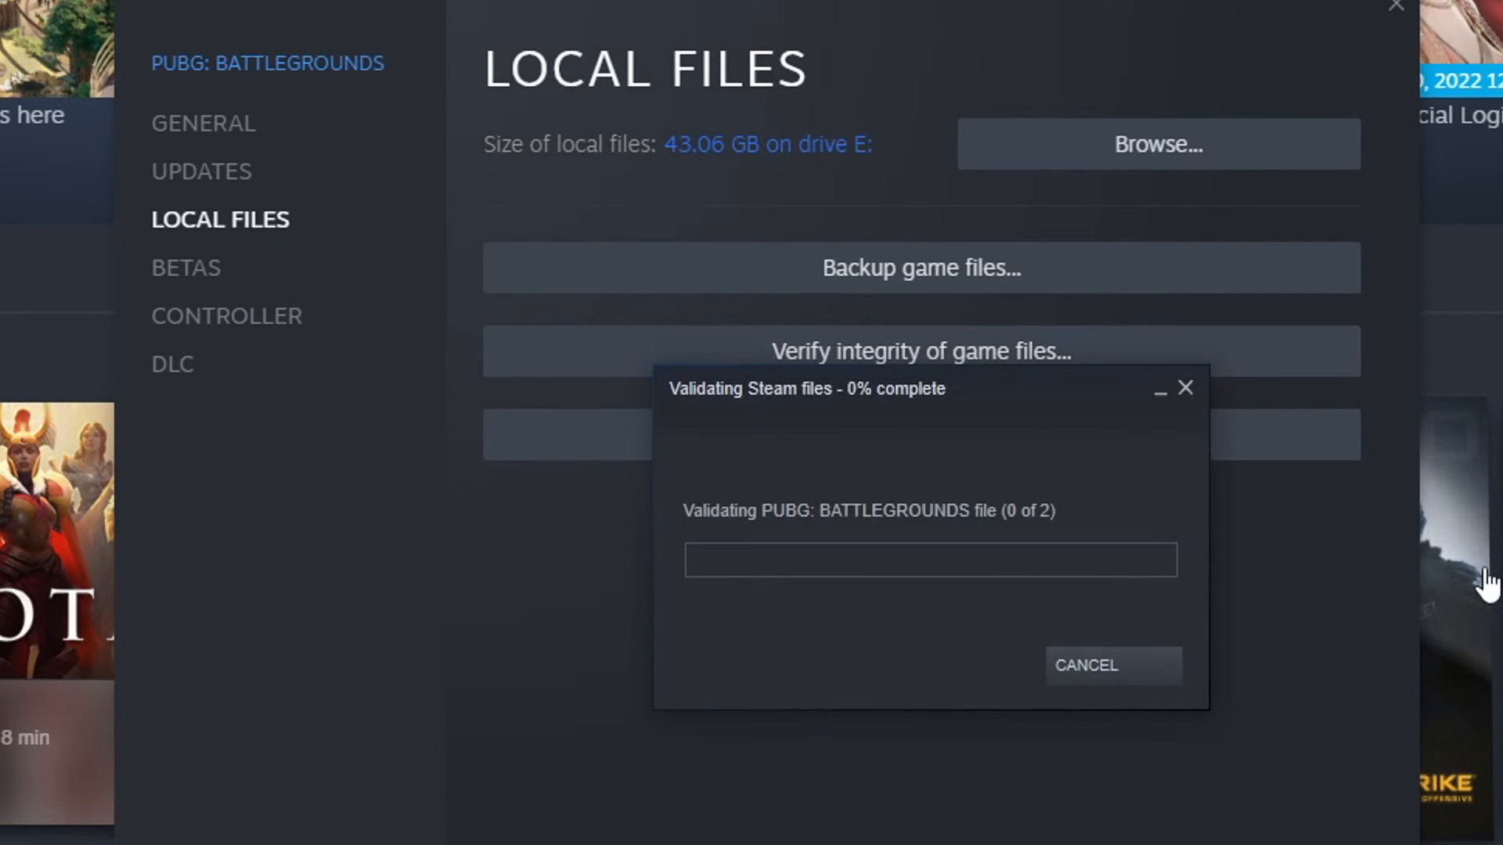